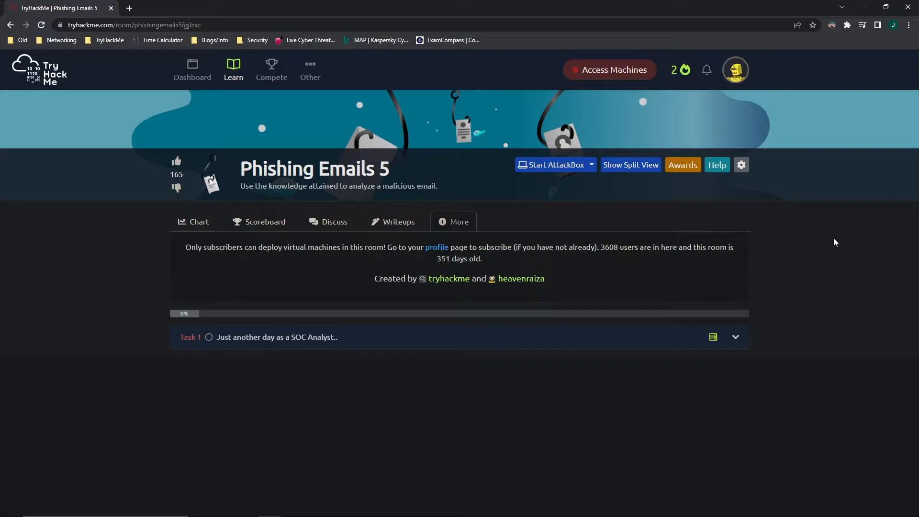
pyautogui.moveTo(428, 337)
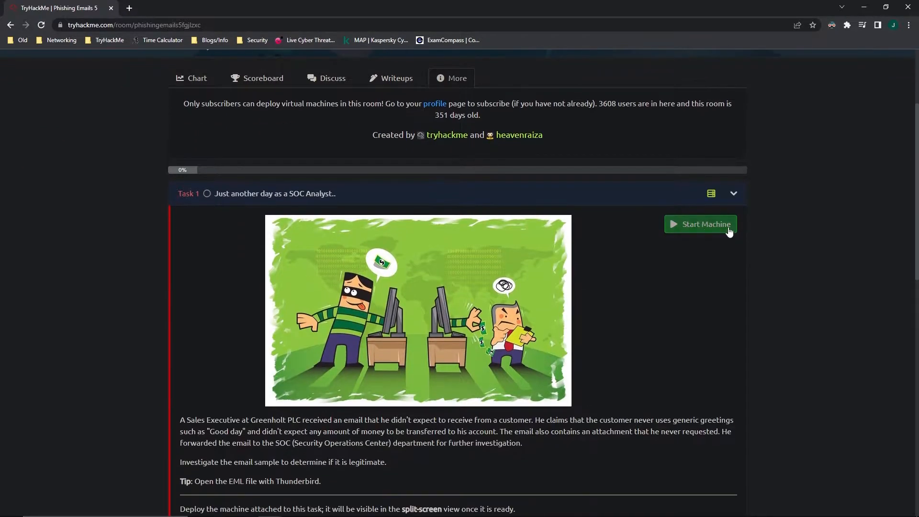
# Start the Phishing Emails 5 machine and dismiss the 'Starting your machine' and 'Hooray' notices
pyautogui.click(699, 223)
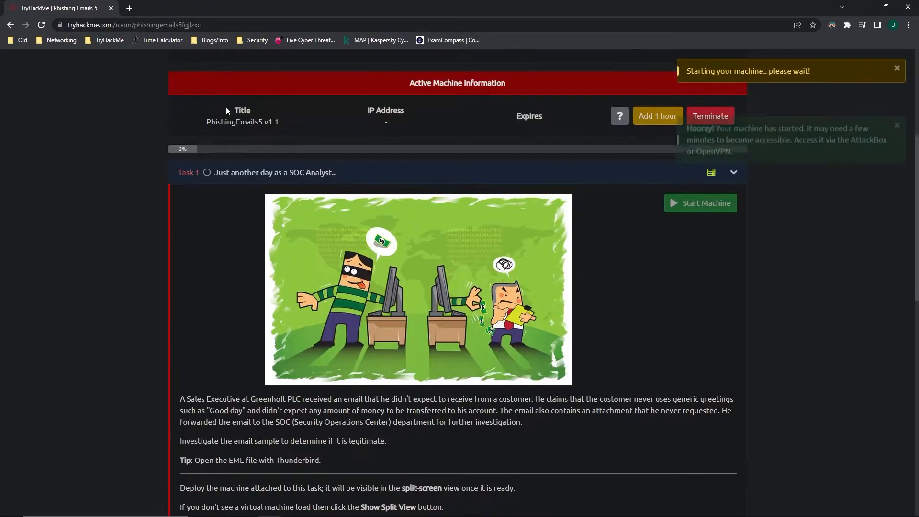
pyautogui.scroll(-3)
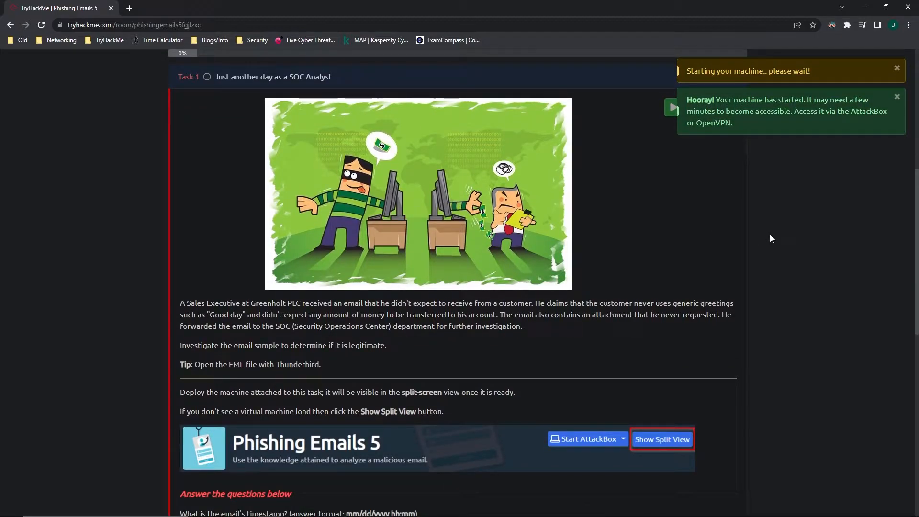
pyautogui.click(896, 68)
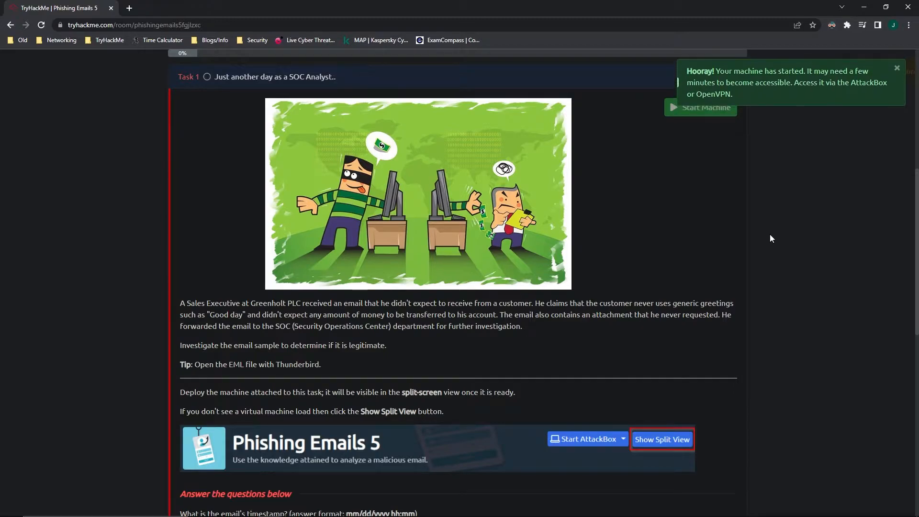
pyautogui.click(895, 68)
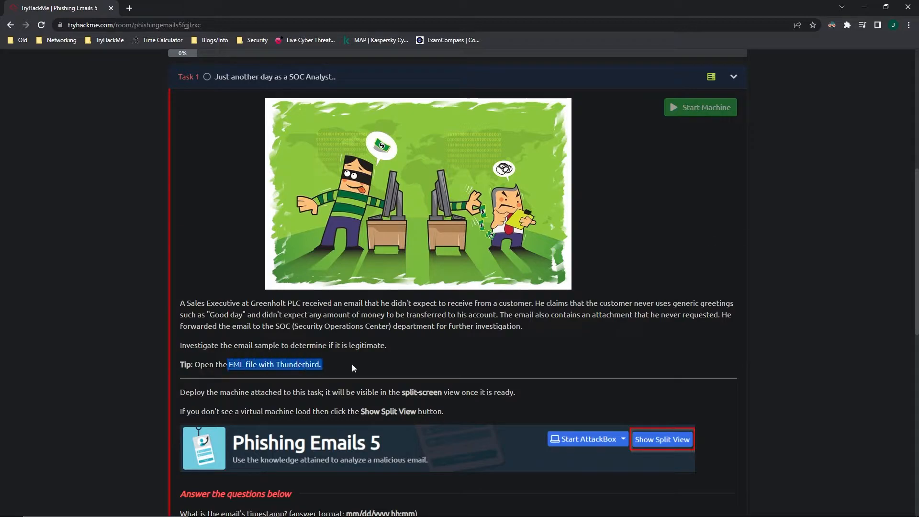
# Pop the VM desktop out of split view into its own tab, then return to the room questions
pyautogui.click(699, 107)
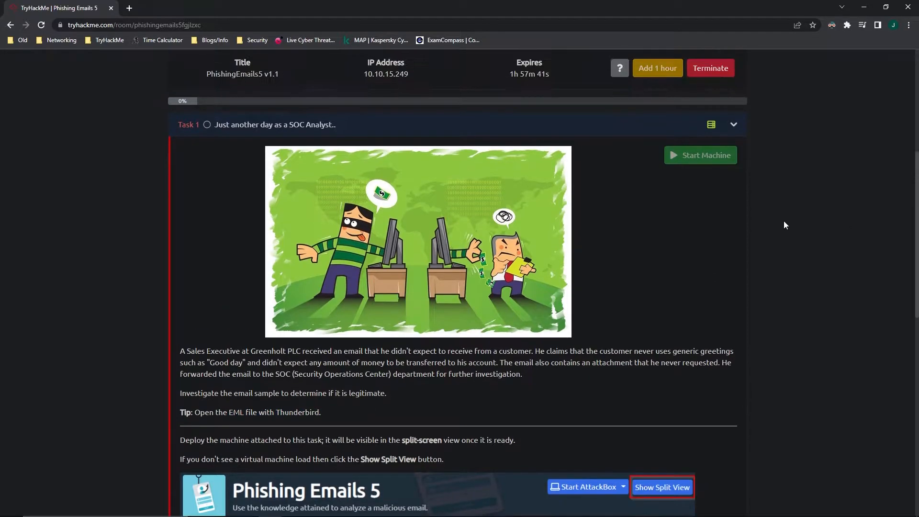
pyautogui.click(661, 487)
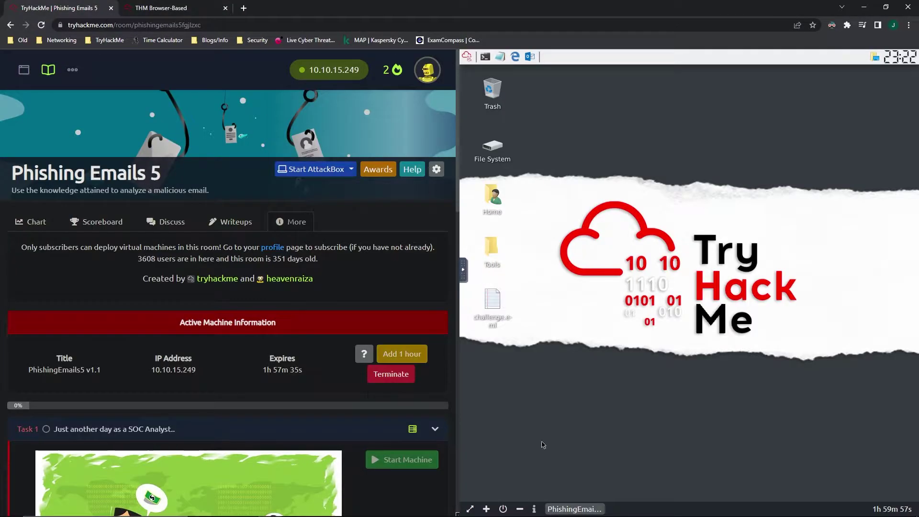
pyautogui.click(158, 7)
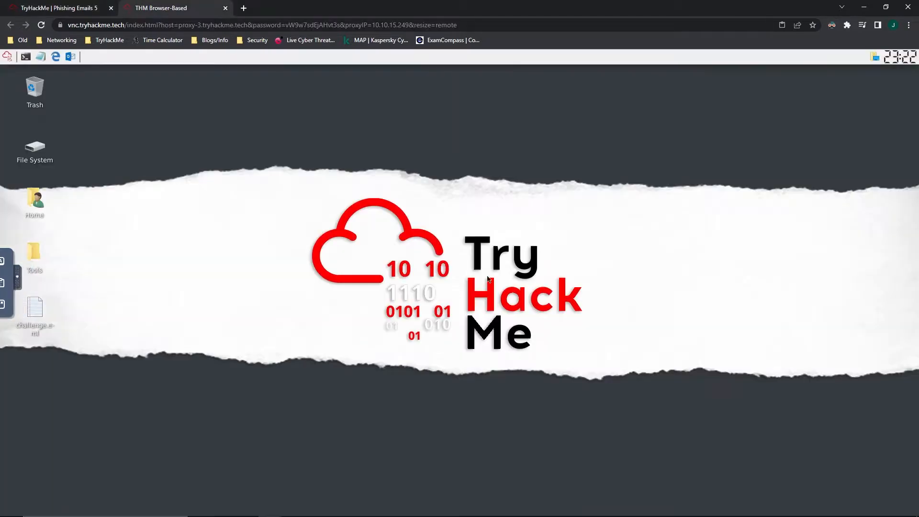
pyautogui.click(55, 8)
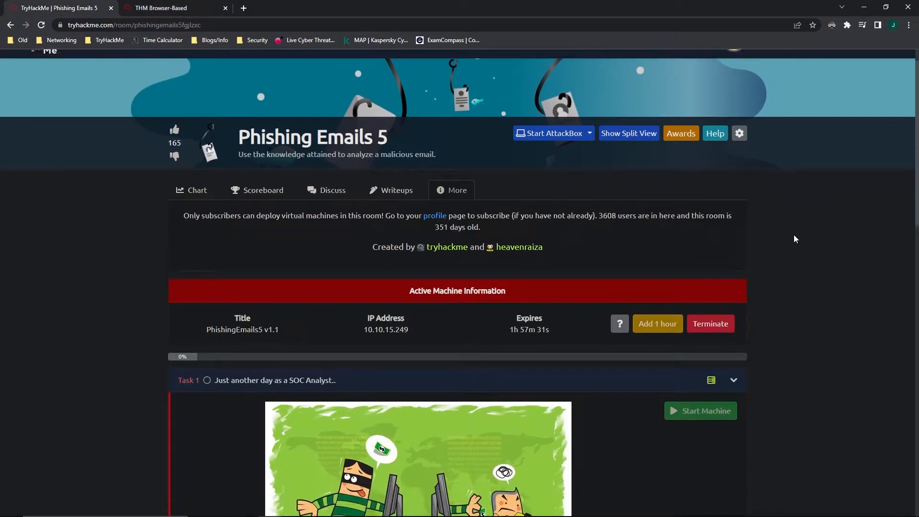
pyautogui.scroll(-3)
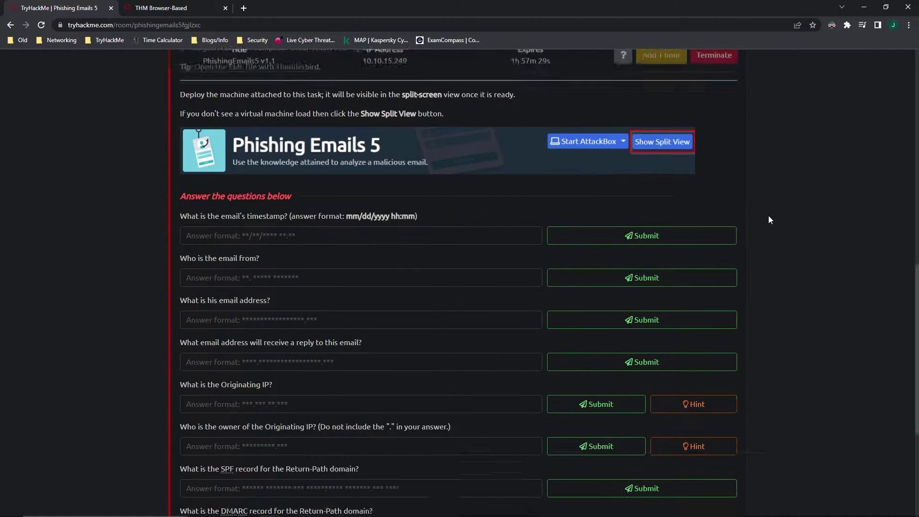
pyautogui.scroll(3)
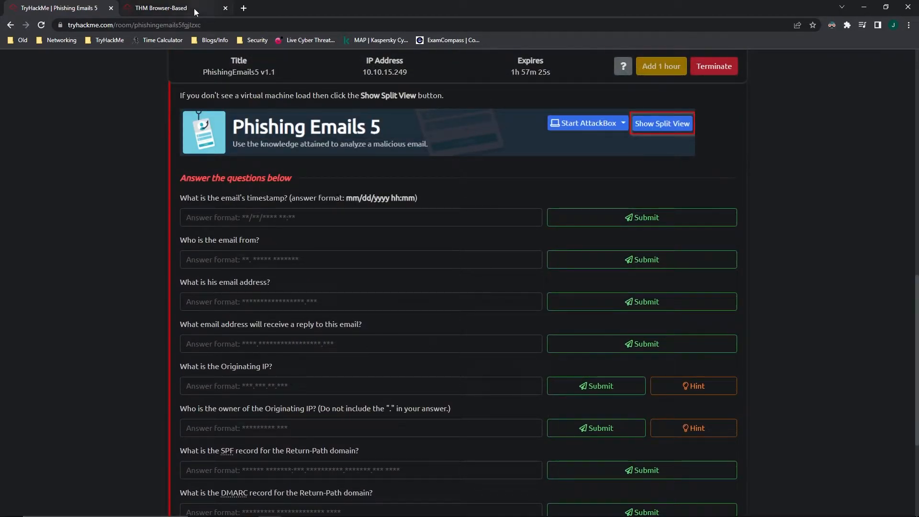
# Copy challenge.eml's folder location from its Properties dialog on the VM desktop
pyautogui.click(159, 8)
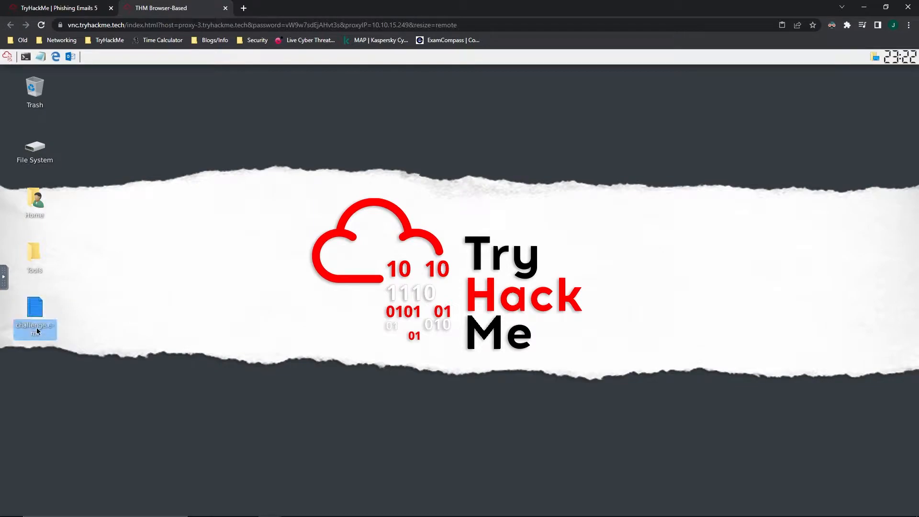
pyautogui.moveTo(34, 311)
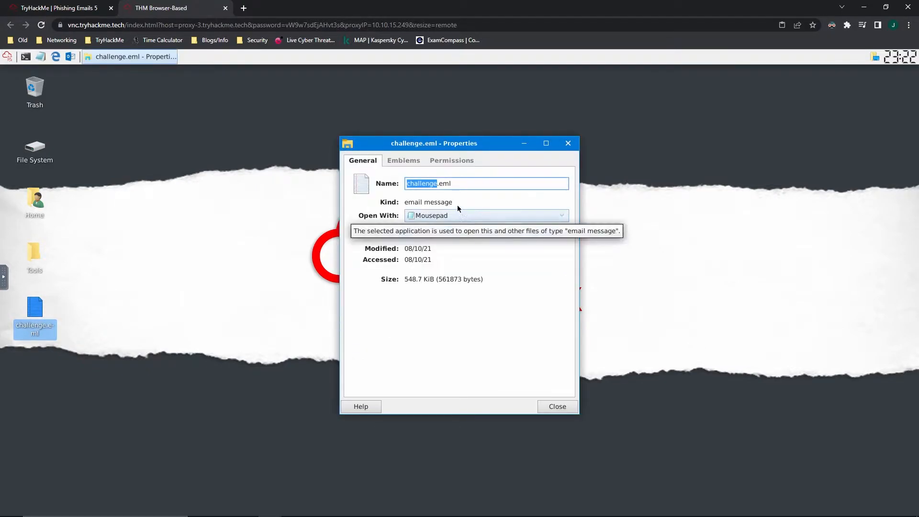
pyautogui.rightClick(439, 228)
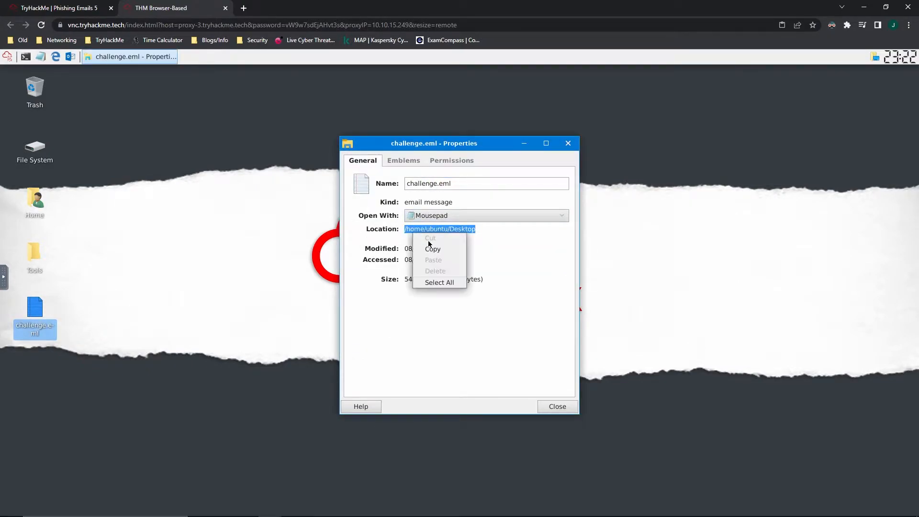
pyautogui.click(556, 406)
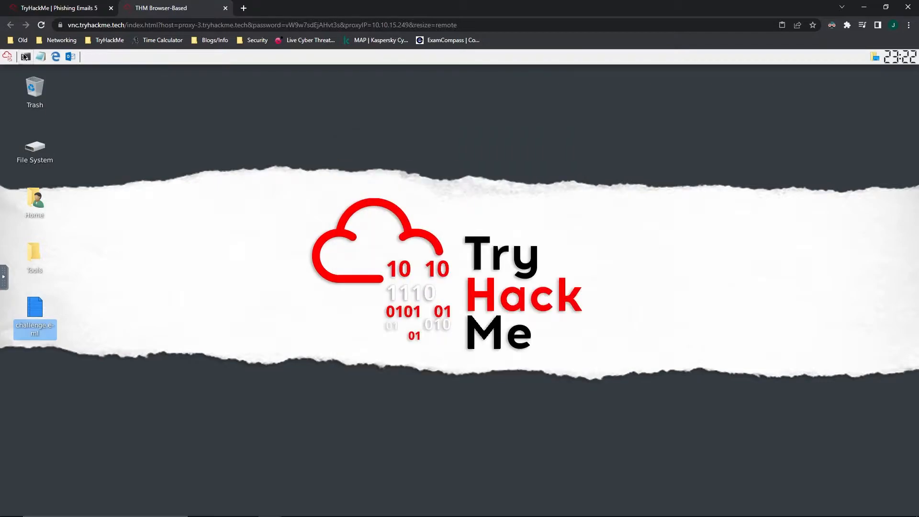
# In a new terminal, run 'cd /home/ubuntu/Desktop' and 'thunderbird challenge.eml'
pyautogui.click(25, 57)
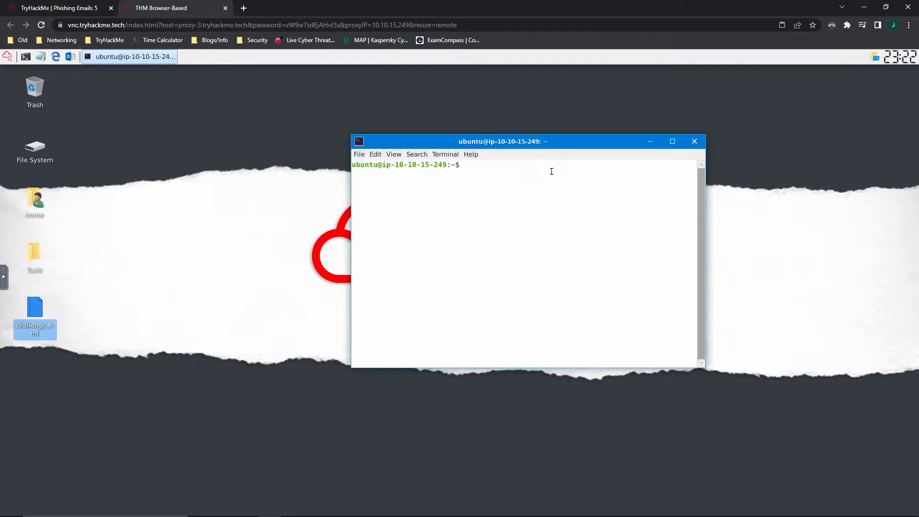
pyautogui.write('cd')
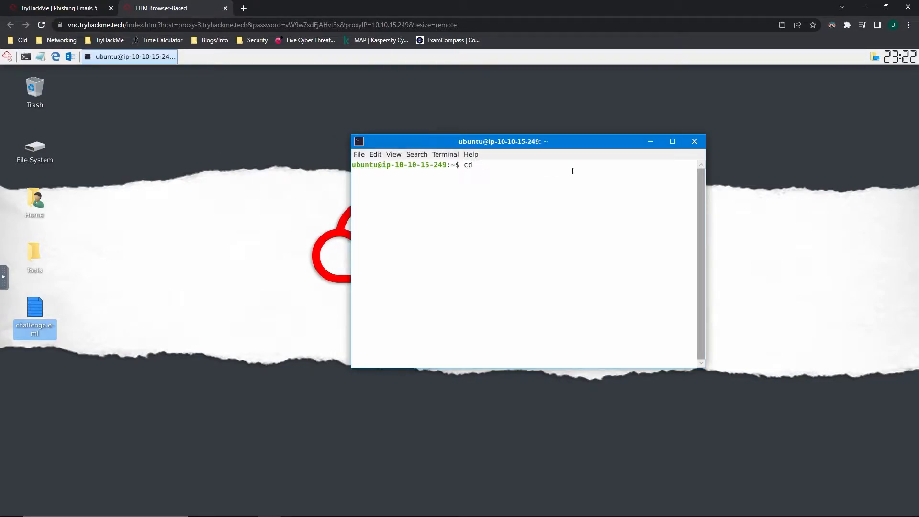
pyautogui.write('/home/ubuntu/Desktop')
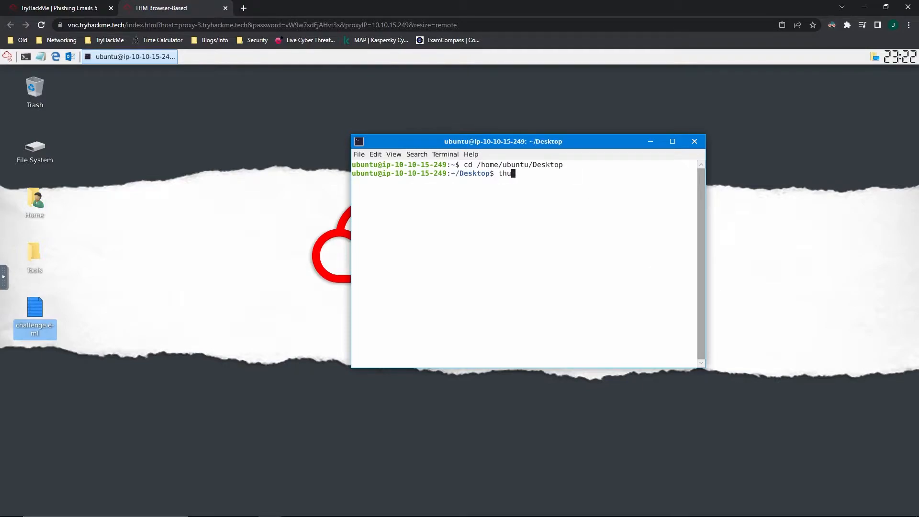
pyautogui.write('nderbird')
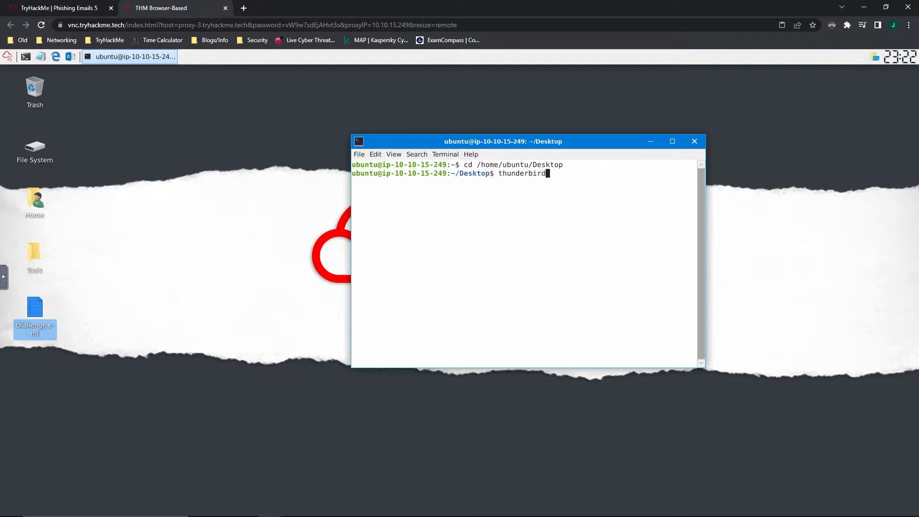
pyautogui.write('challenge.eml')
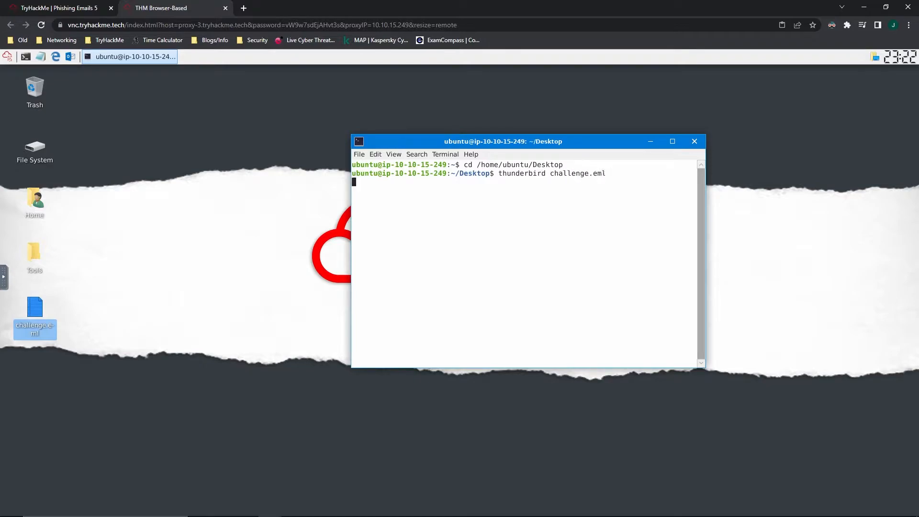
pyautogui.press('Return')
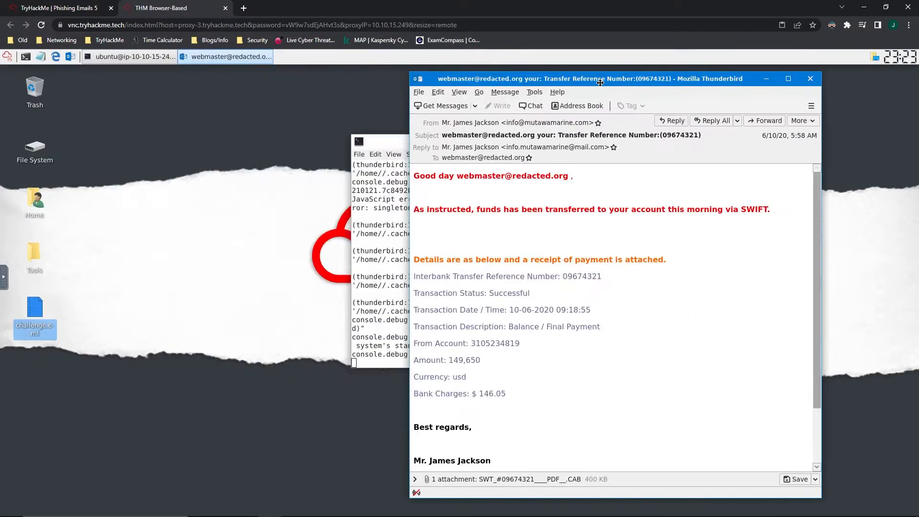
# Read the email's sent date and time in Thunderbird
pyautogui.click(56, 7)
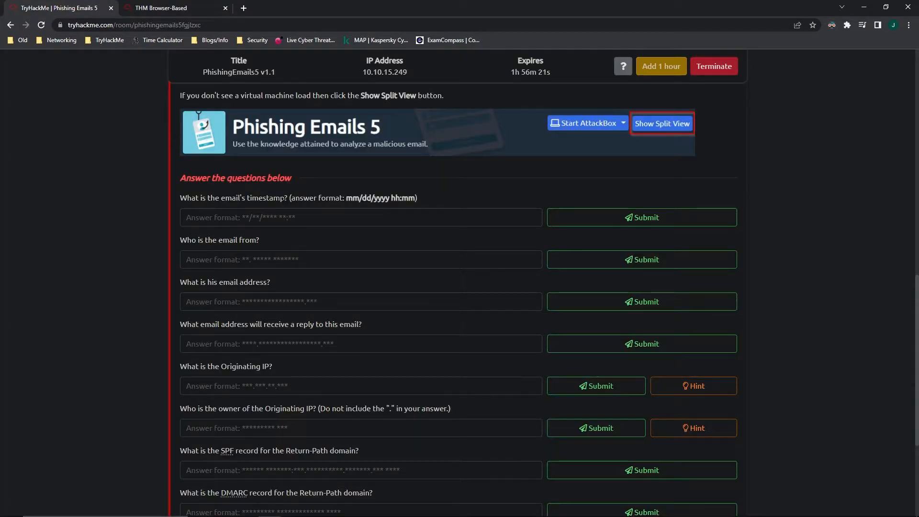
pyautogui.click(159, 7)
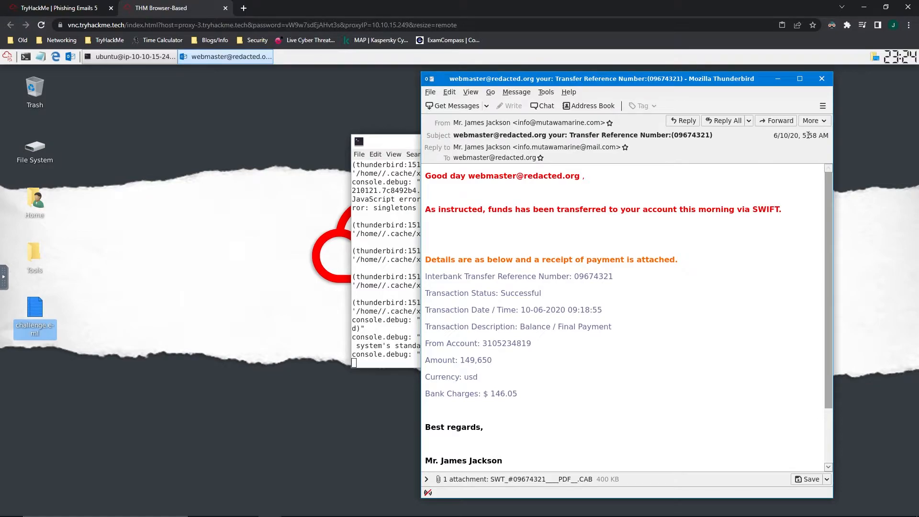
pyautogui.doubleClick(793, 135)
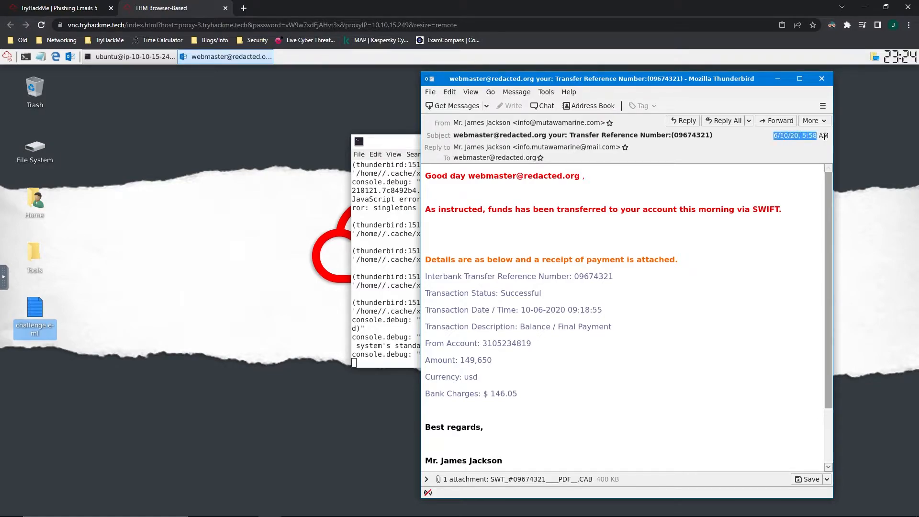
pyautogui.click(59, 8)
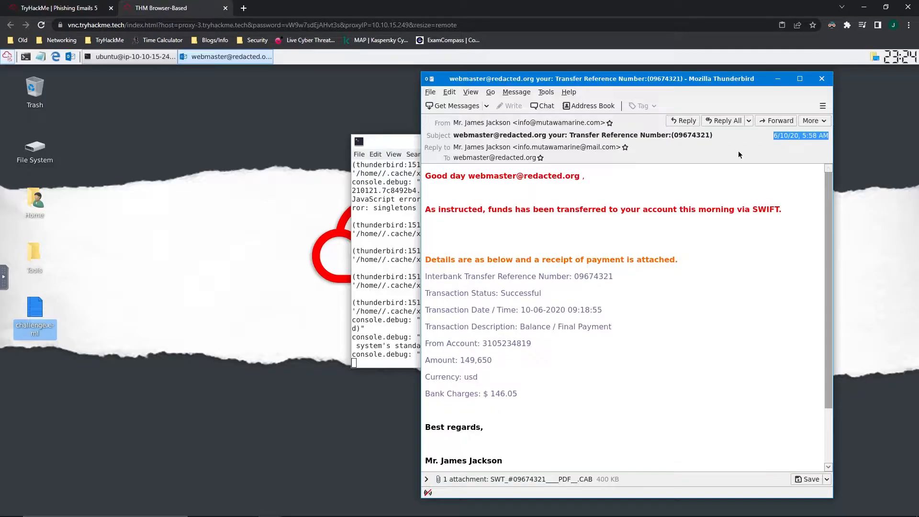
pyautogui.click(58, 8)
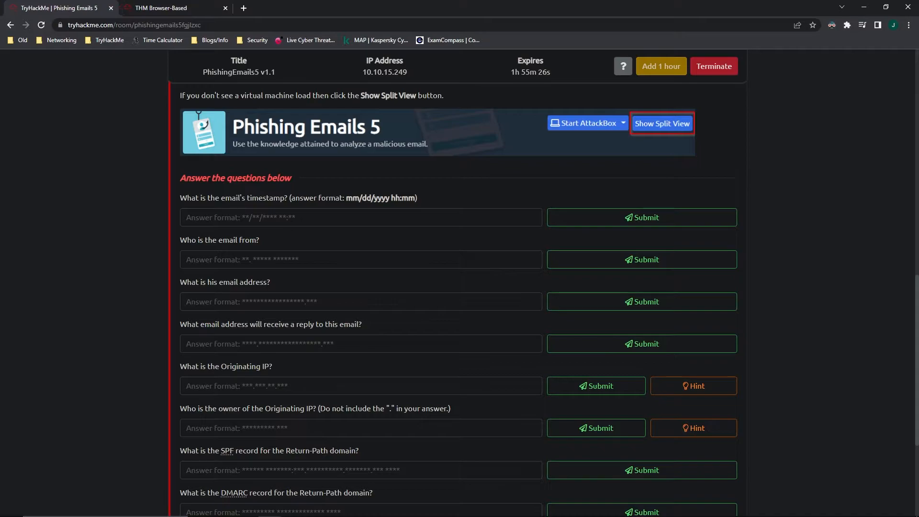
pyautogui.click(661, 122)
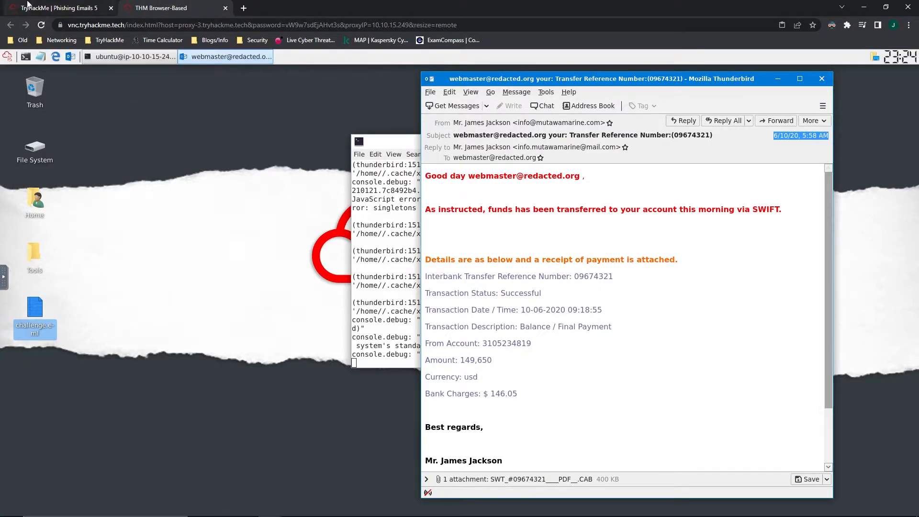
pyautogui.click(55, 8)
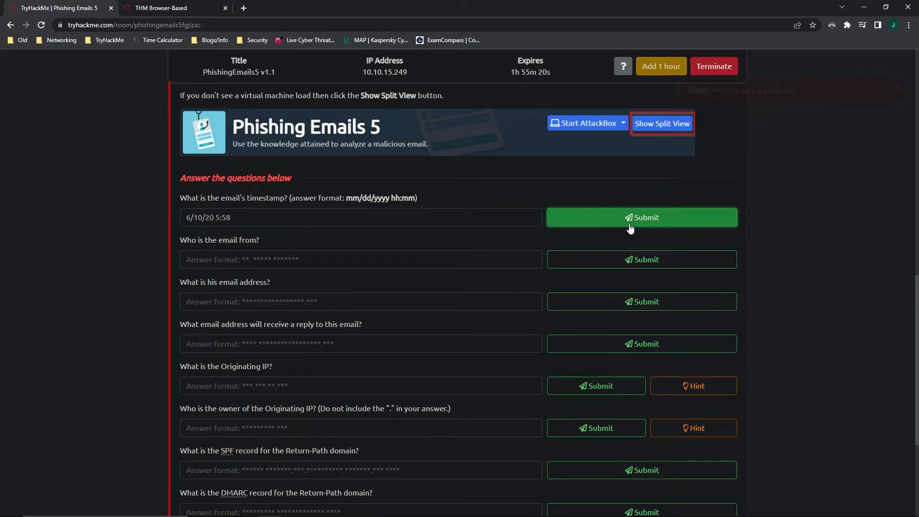
# Submit the timestamp 06/10/2020 5:58, reformatting it after the first attempt is rejected
pyautogui.click(641, 217)
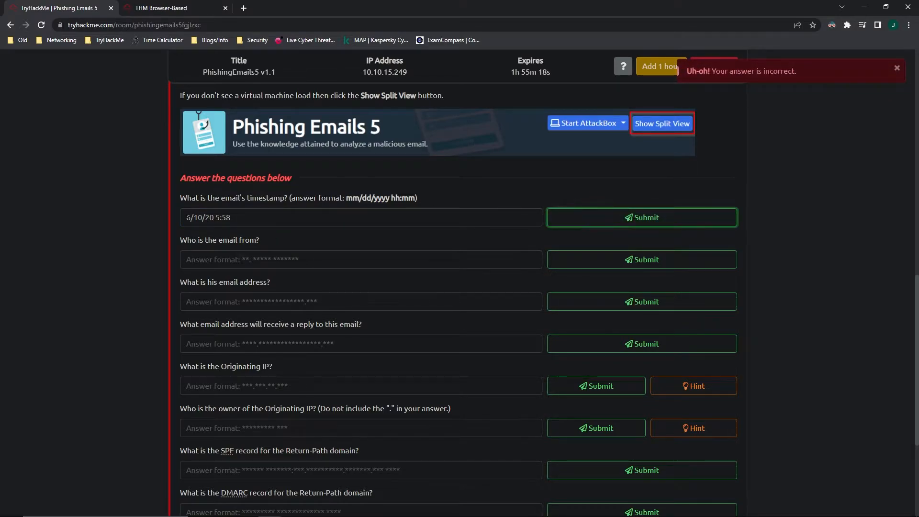
pyautogui.click(641, 217)
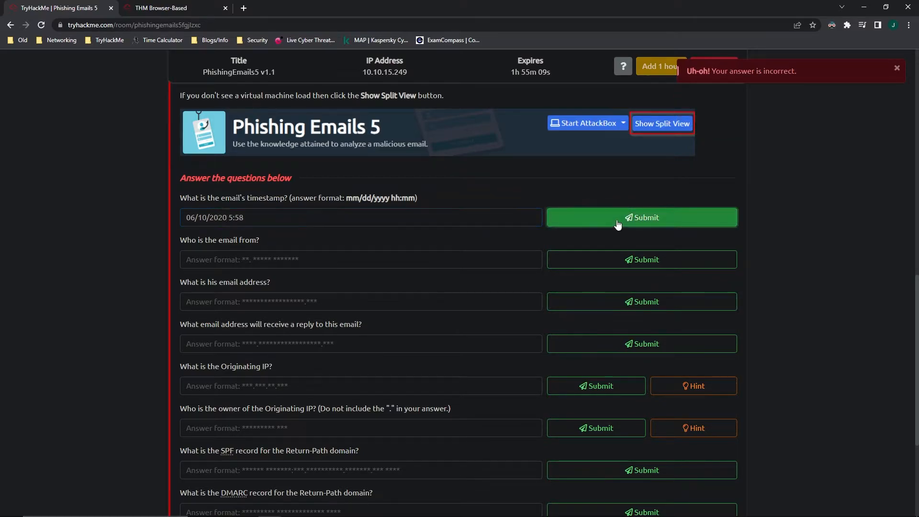
pyautogui.click(641, 217)
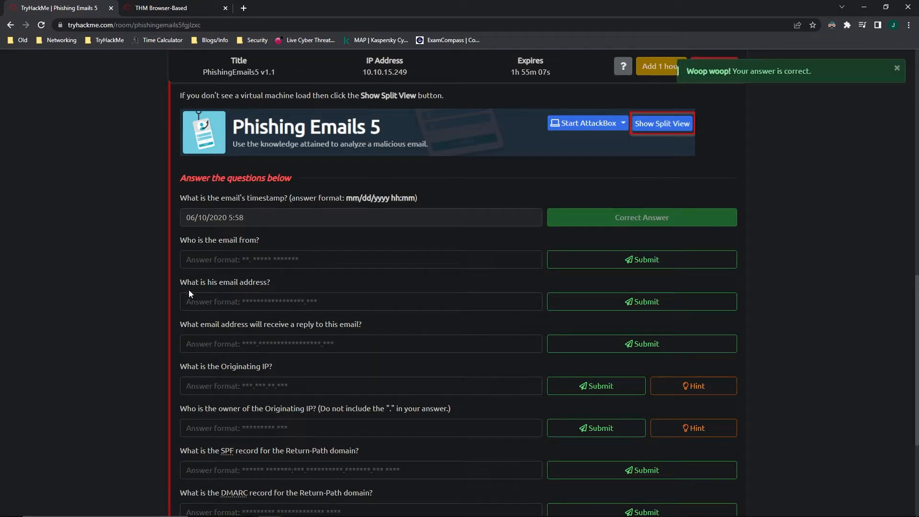
pyautogui.moveTo(172, 4)
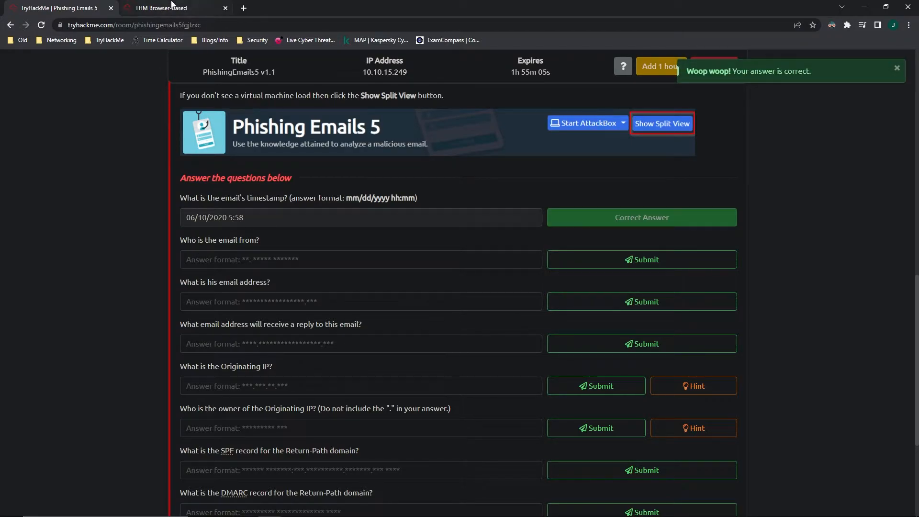
pyautogui.click(159, 8)
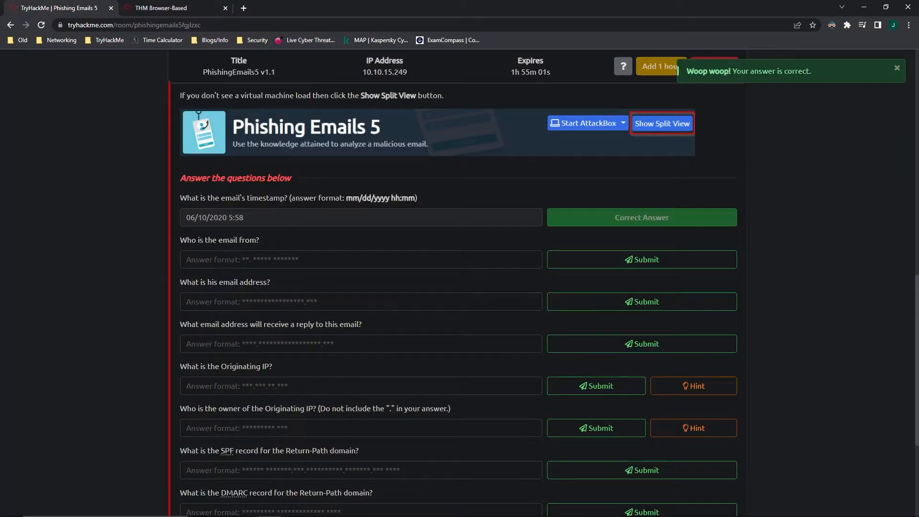
pyautogui.write('Mr.')
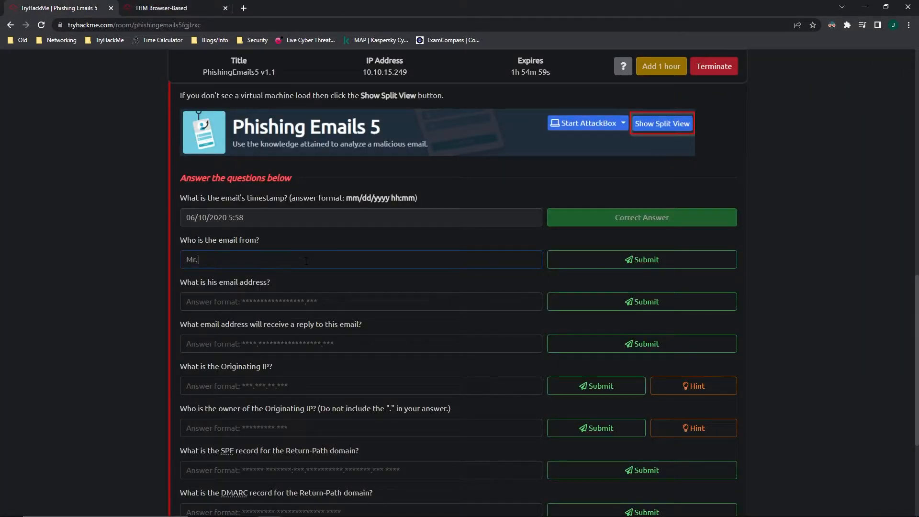
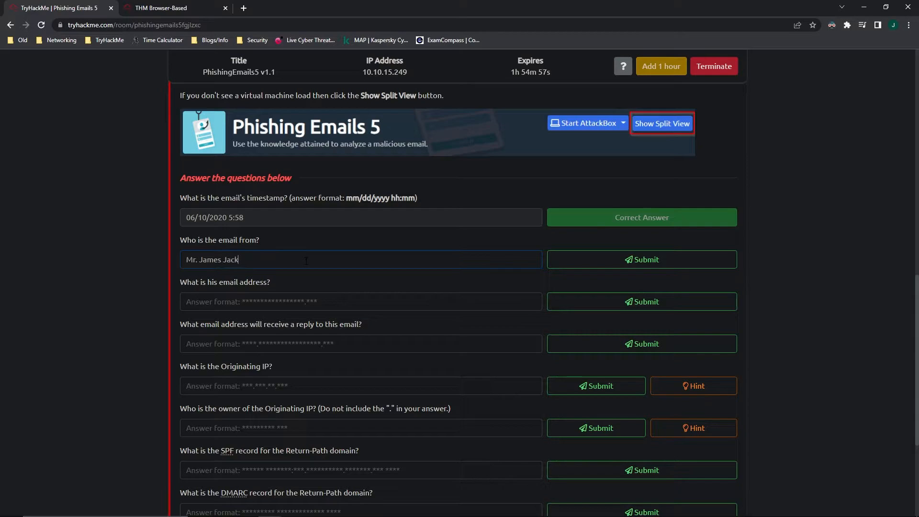
pyautogui.click(661, 123)
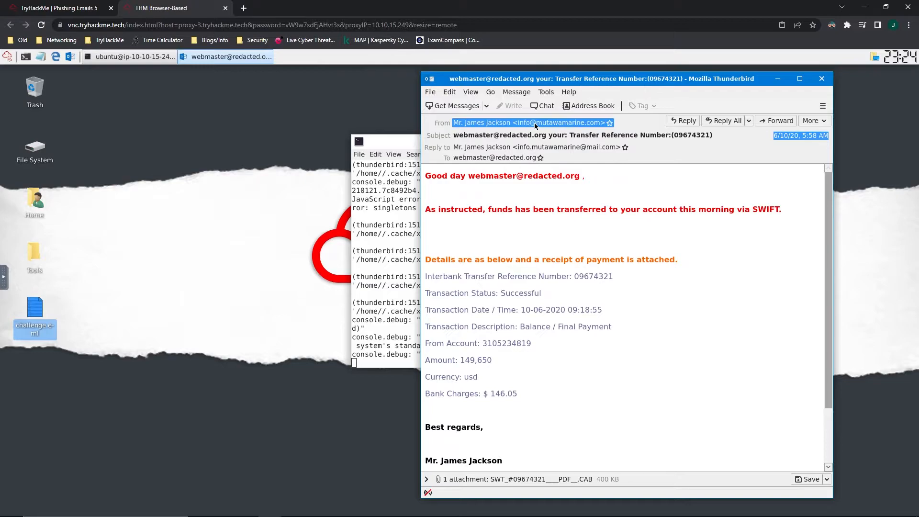
pyautogui.moveTo(556, 128)
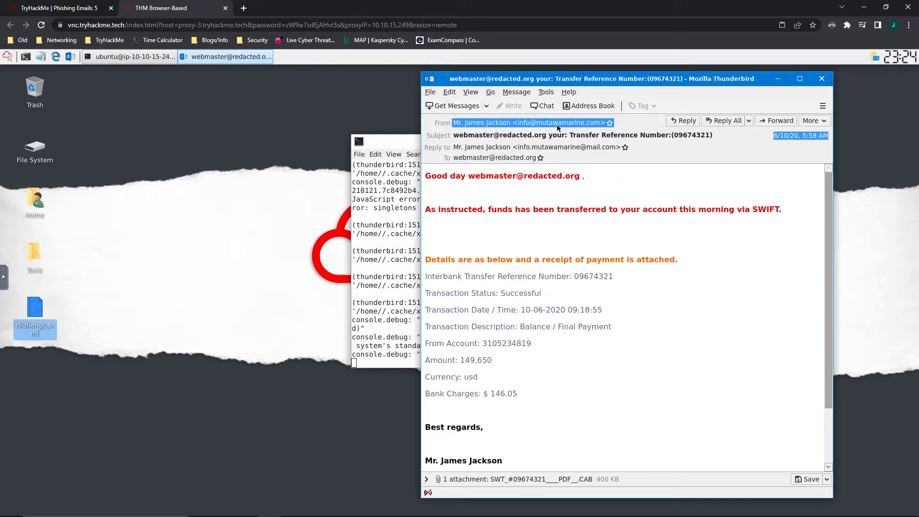
pyautogui.rightClick(530, 123)
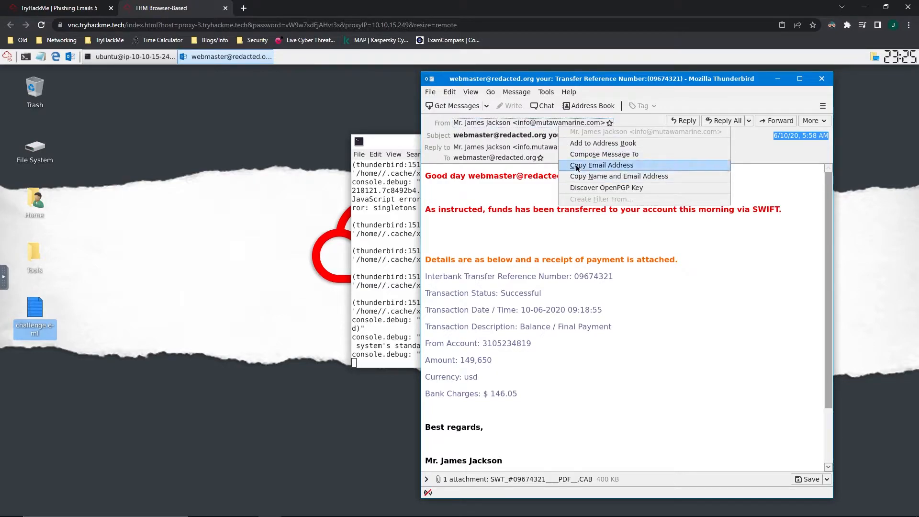
pyautogui.click(55, 8)
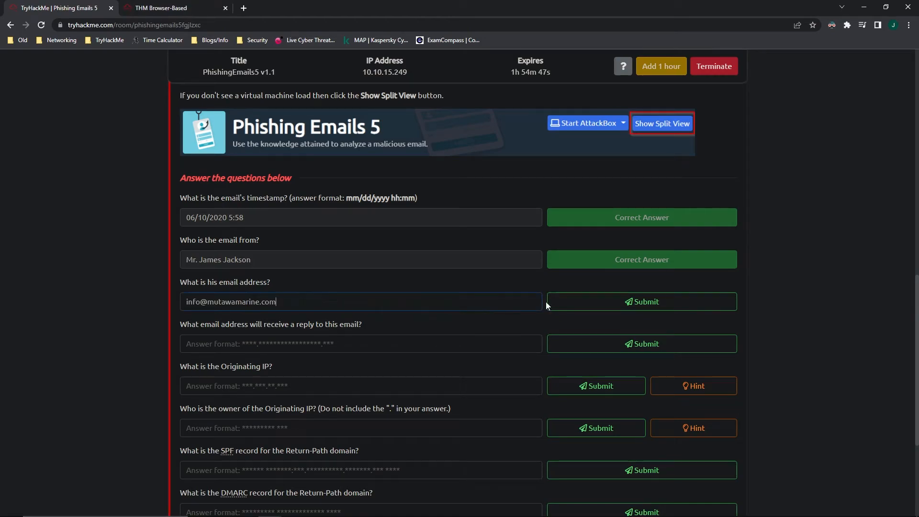
pyautogui.click(640, 301)
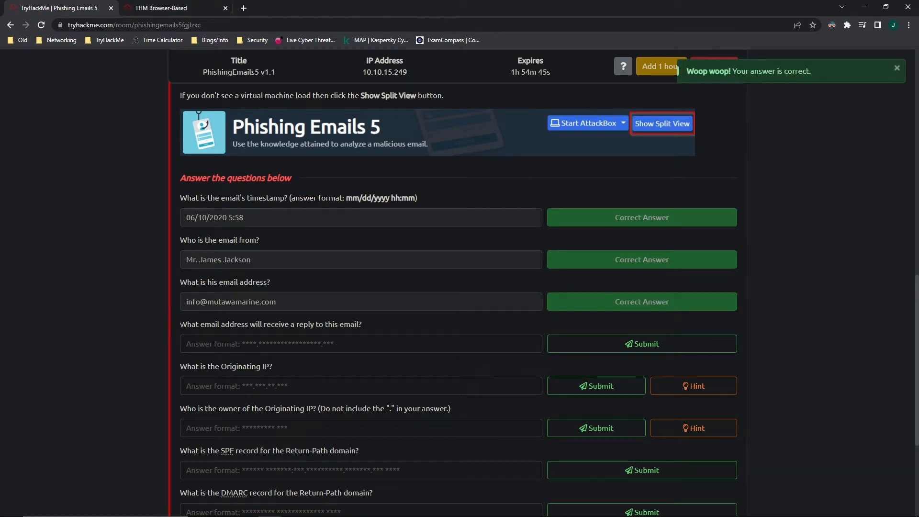
pyautogui.moveTo(354, 332)
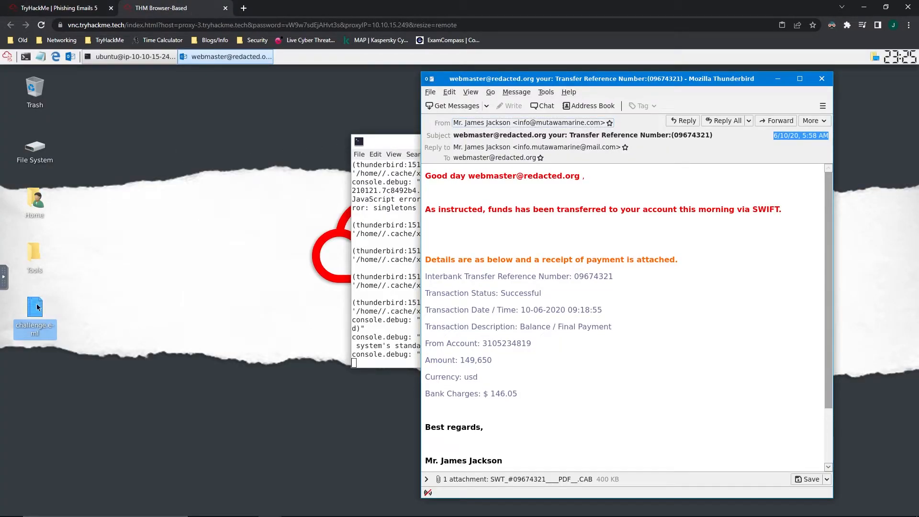
pyautogui.doubleClick(34, 306)
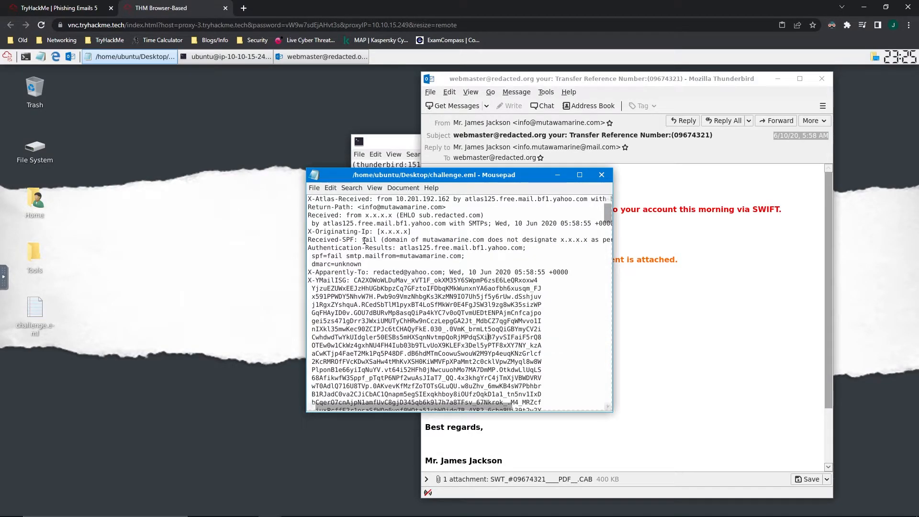
pyautogui.moveTo(433, 255)
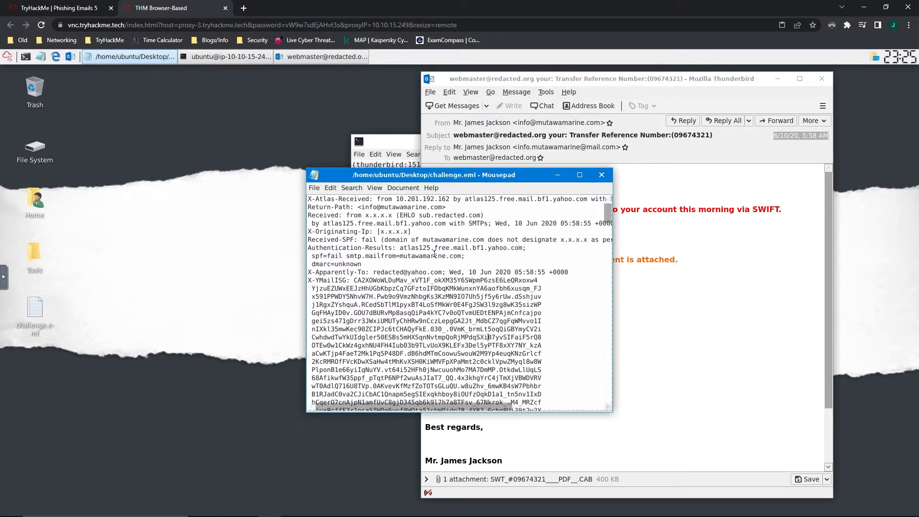
pyautogui.click(59, 8)
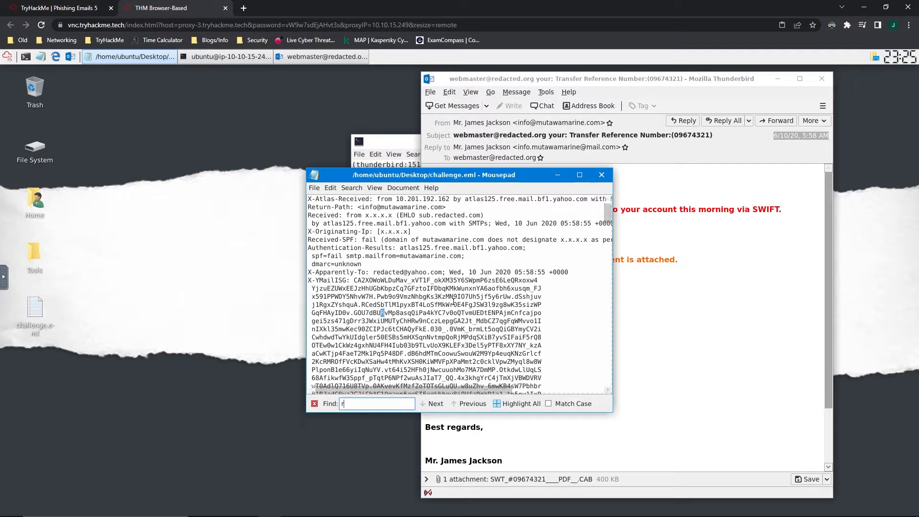
pyautogui.write('eply')
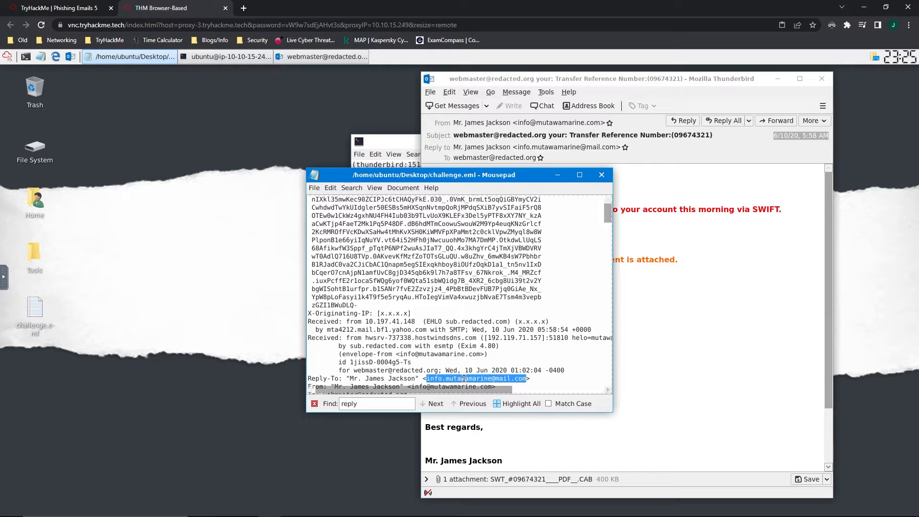
pyautogui.rightClick(475, 377)
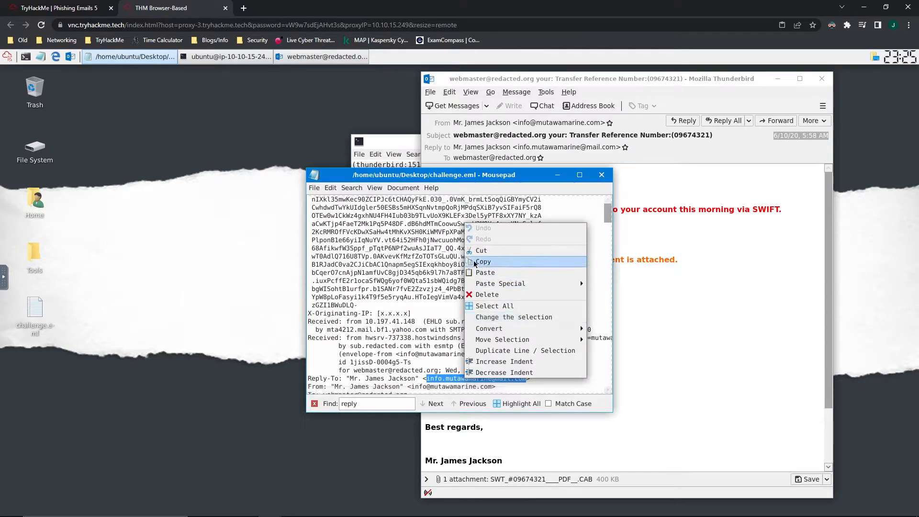
pyautogui.click(56, 8)
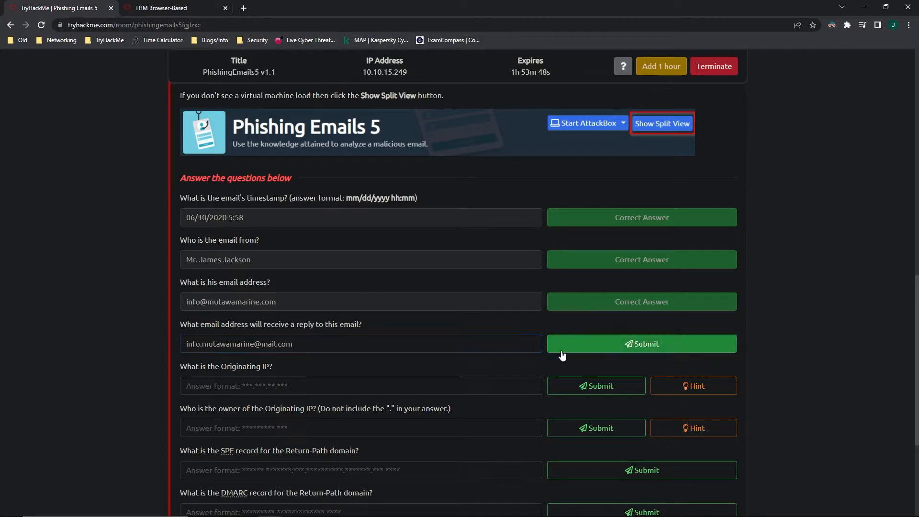
pyautogui.click(641, 343)
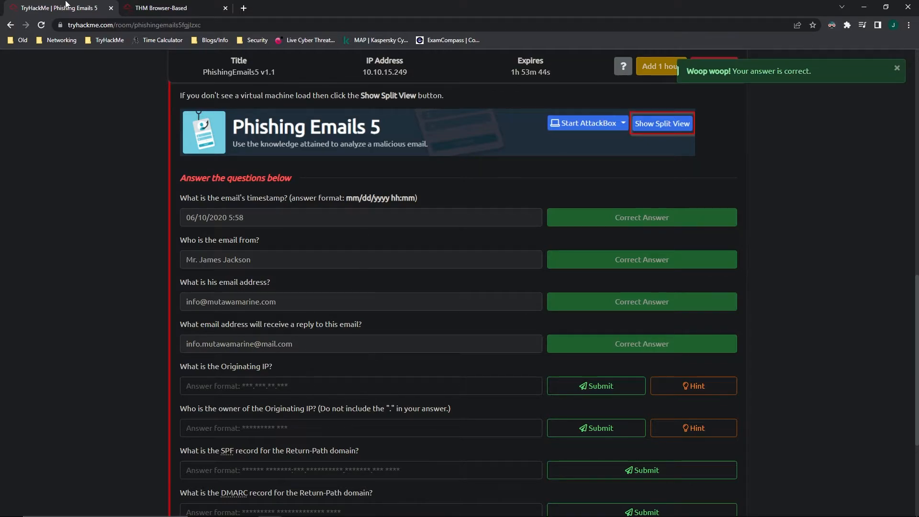
# Reveal the Originating IP hint, which says the answer isn't in X-Originating-Ip
pyautogui.scroll(-3)
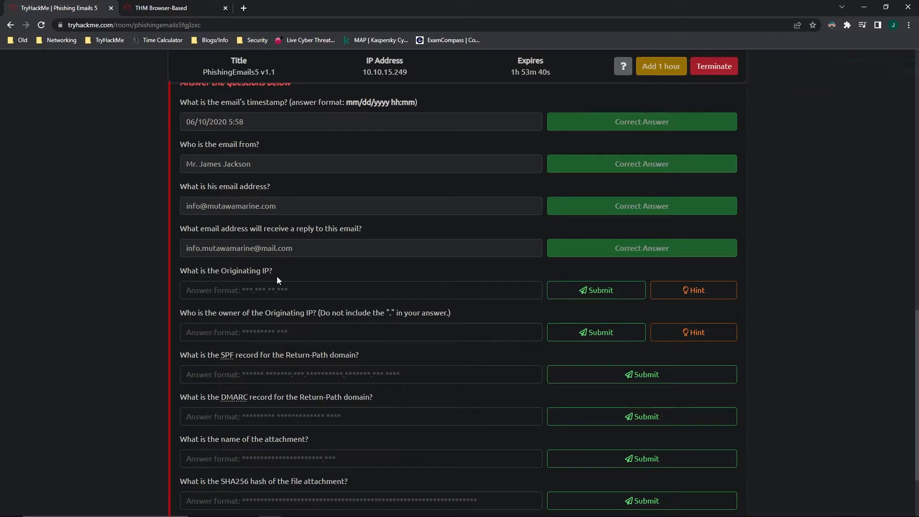
pyautogui.moveTo(206, 5)
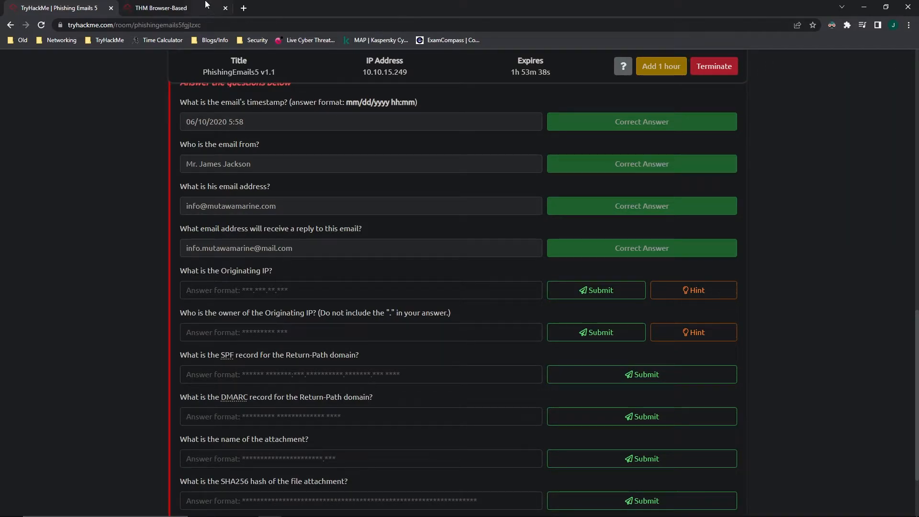
pyautogui.click(160, 7)
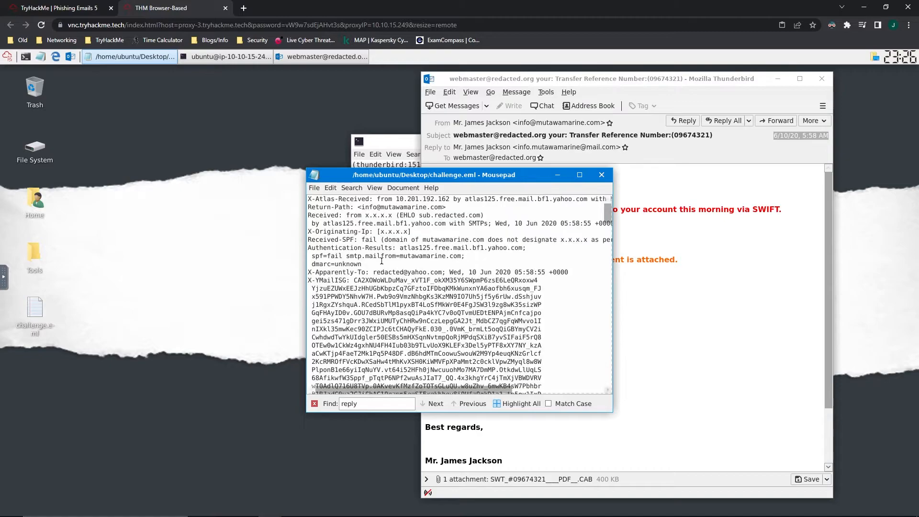
pyautogui.click(56, 8)
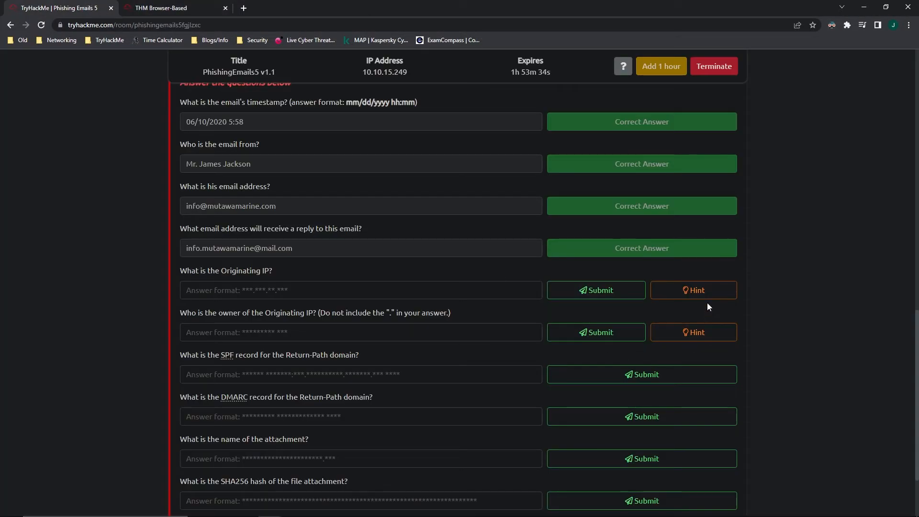
pyautogui.click(693, 290)
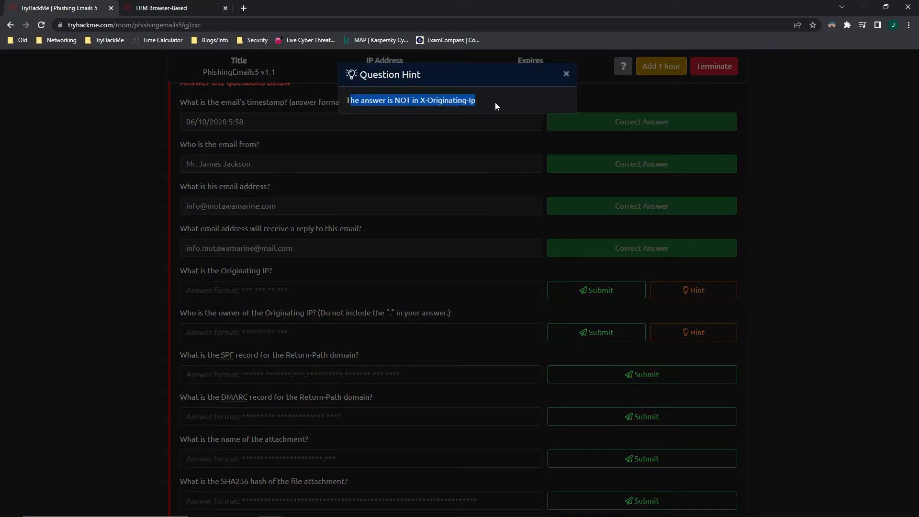
pyautogui.click(170, 8)
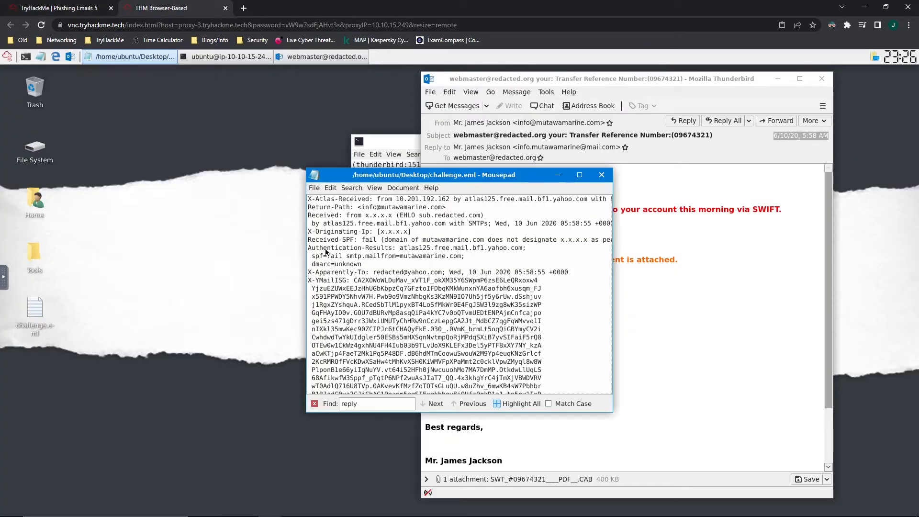
# Select the IP 192.119.71.157 in the hostwindsdns Received header and focus the answer field
pyautogui.doubleClick(392, 232)
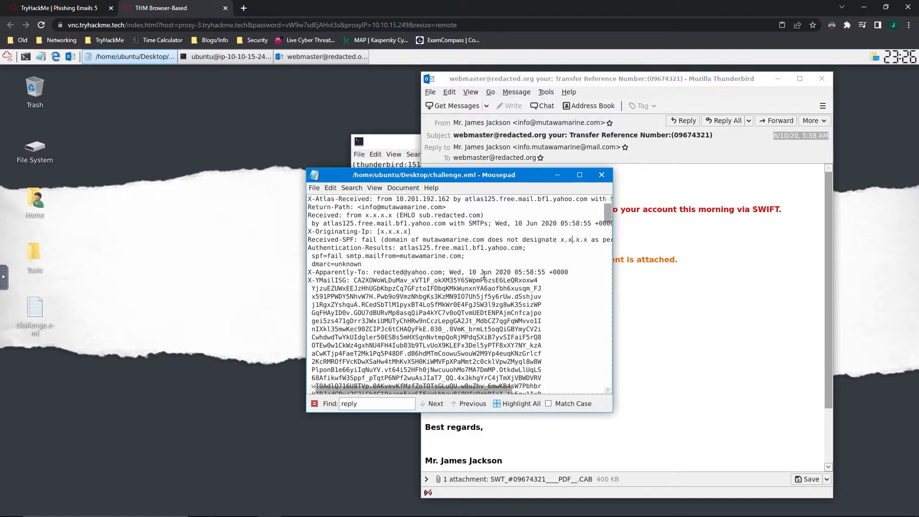
pyautogui.scroll(-3)
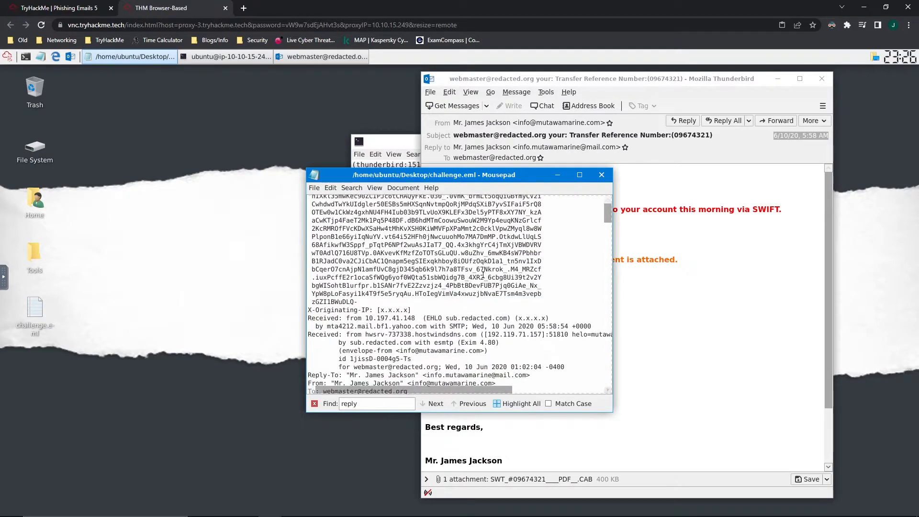
pyautogui.scroll(-3)
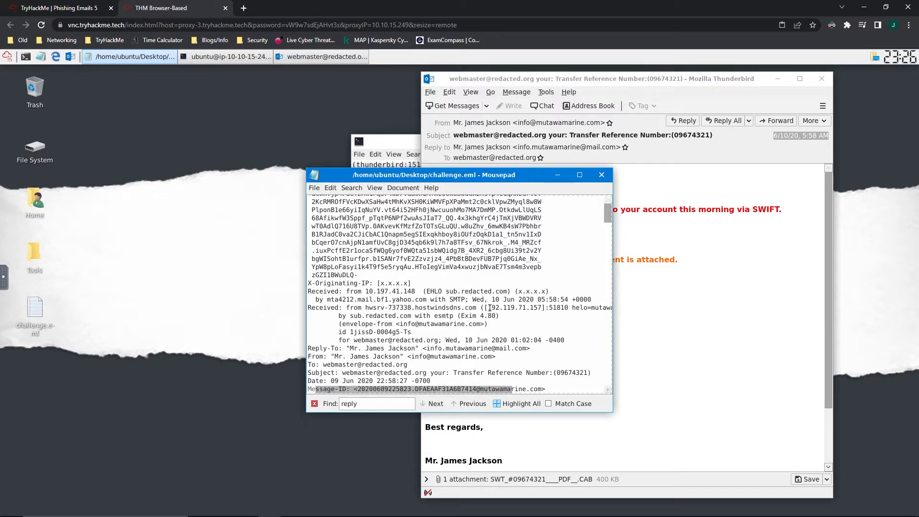
pyautogui.doubleClick(514, 307)
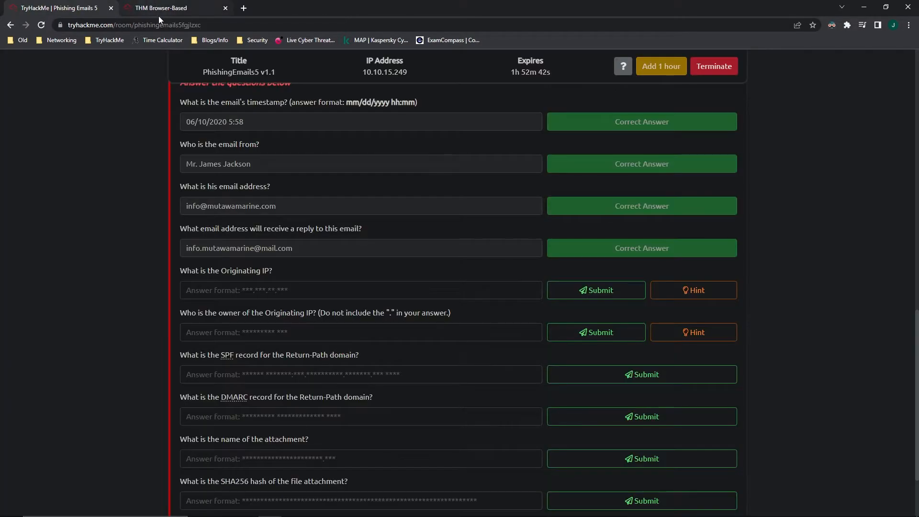
pyautogui.click(595, 289)
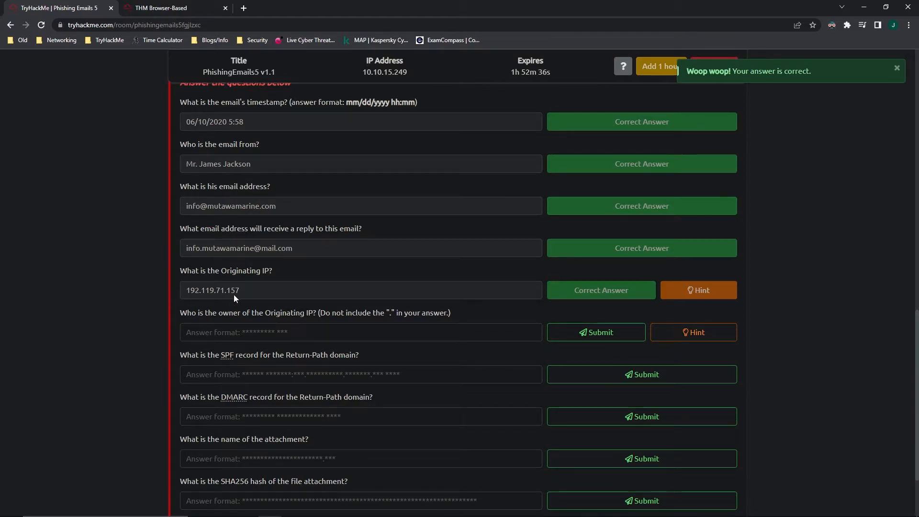
# Submit 192.119.71.157 as the Originating IP, then open a new tab for ICANN Lookup
pyautogui.click(170, 8)
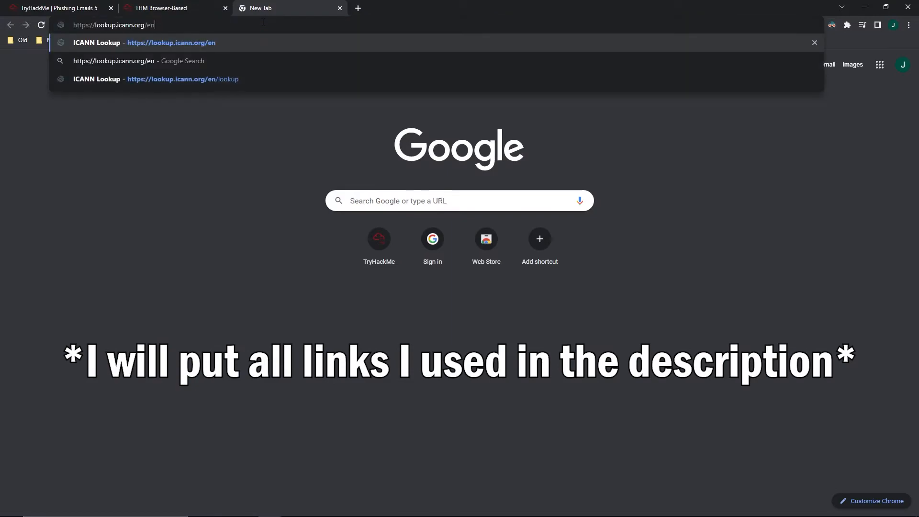
pyautogui.moveTo(138, 35)
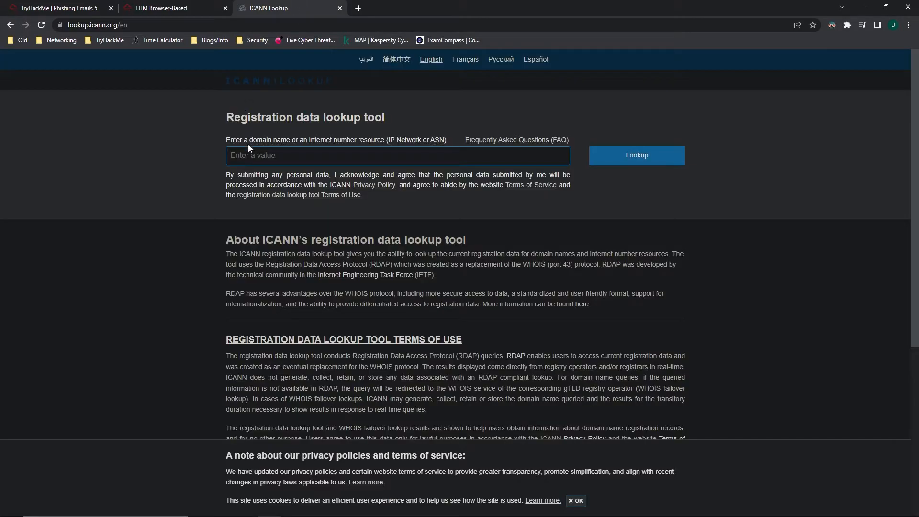
# Look up 192.119.71.157 on ICANN Lookup and select the registrant name Hostwinds LLC
pyautogui.click(635, 155)
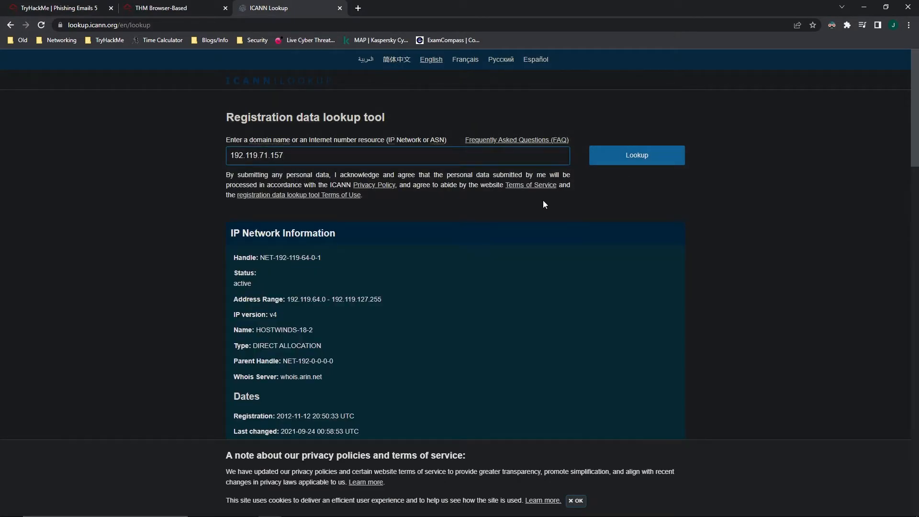
pyautogui.scroll(-3)
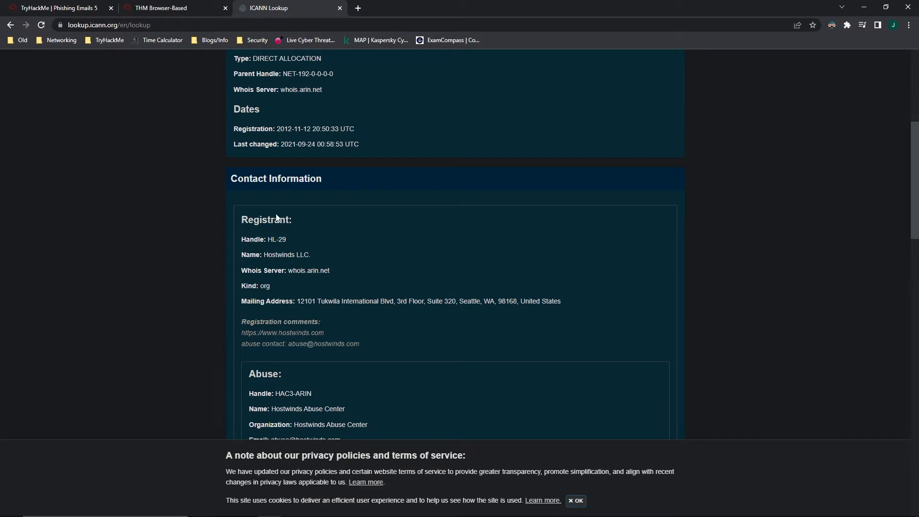
pyautogui.doubleClick(285, 254)
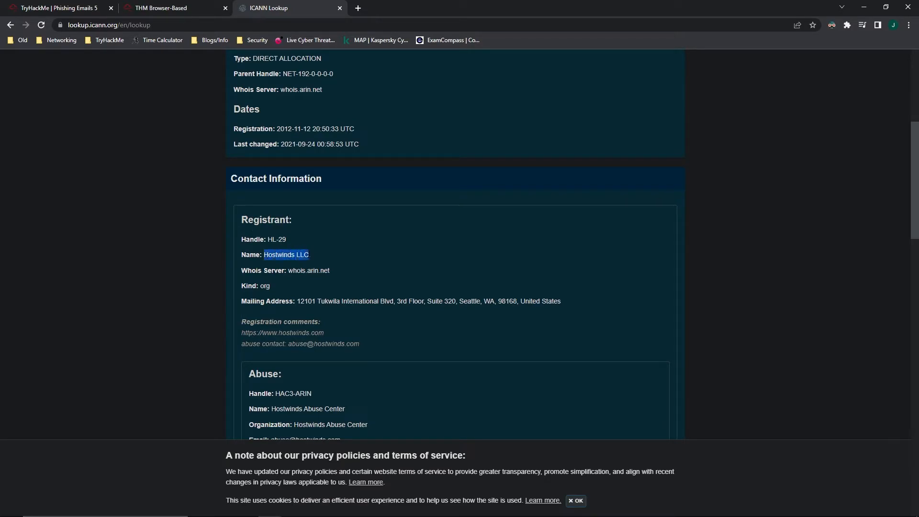
pyautogui.click(56, 7)
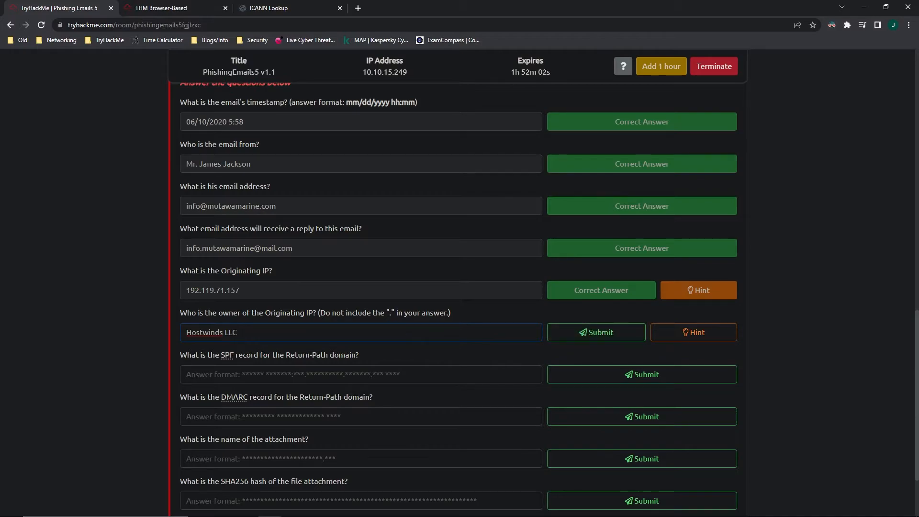
# Submit Hostwinds LLC as the owner of the originating IP
pyautogui.click(595, 332)
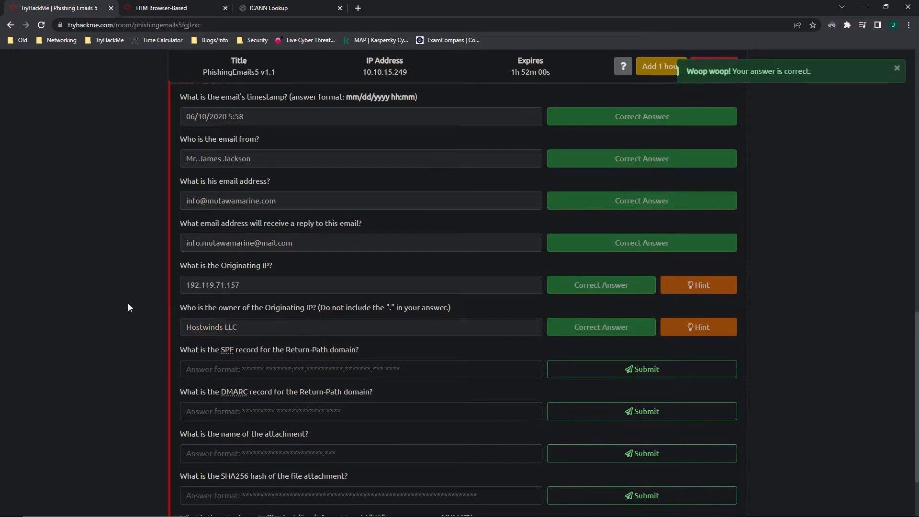
pyautogui.scroll(-3)
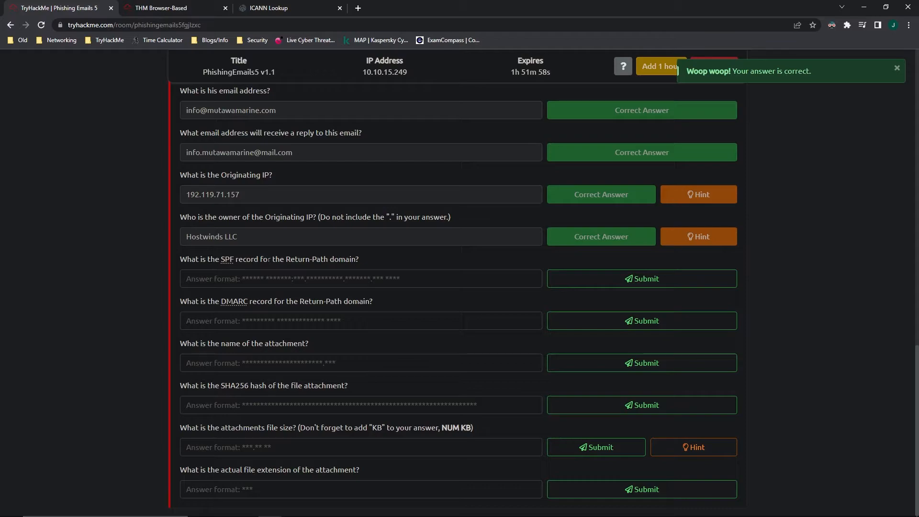
pyautogui.moveTo(505, 261)
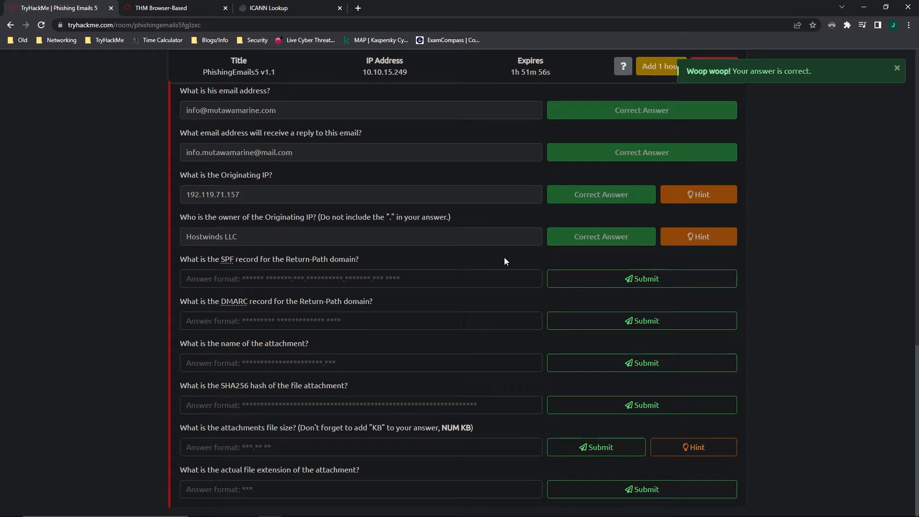
pyautogui.click(167, 8)
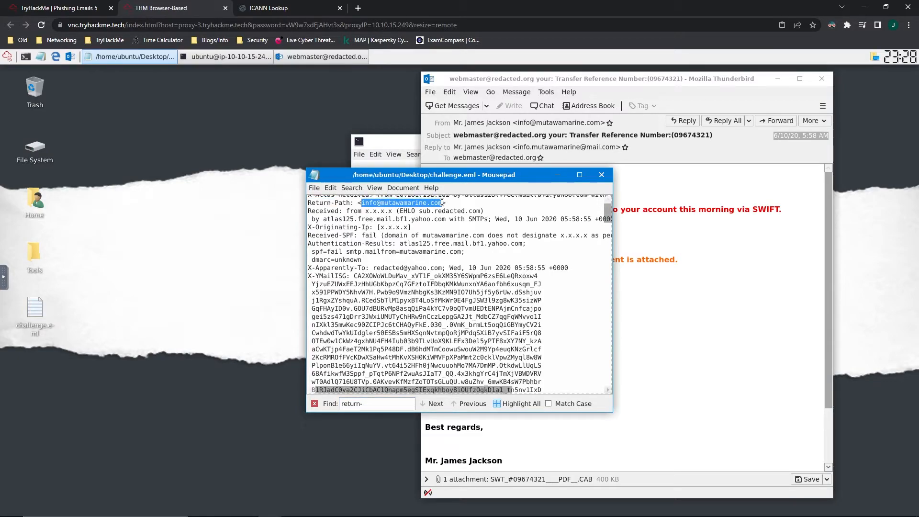
pyautogui.click(55, 8)
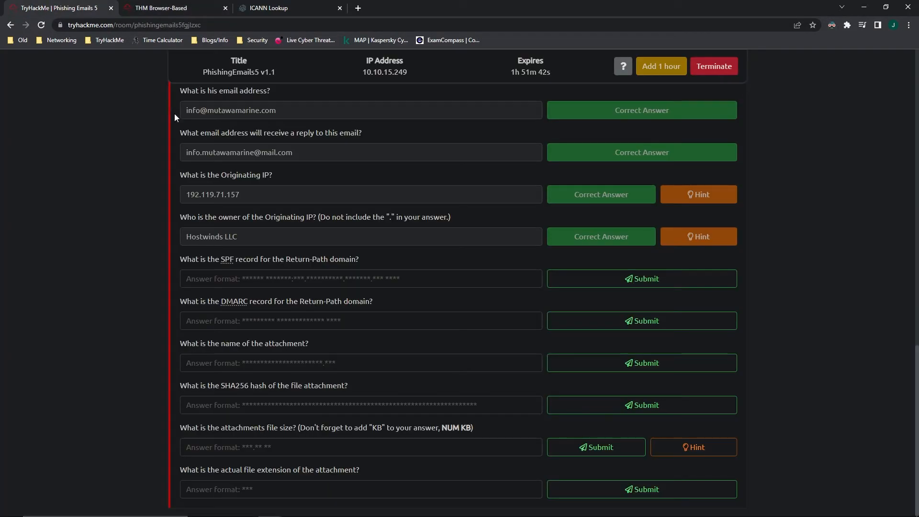
pyautogui.moveTo(262, 253)
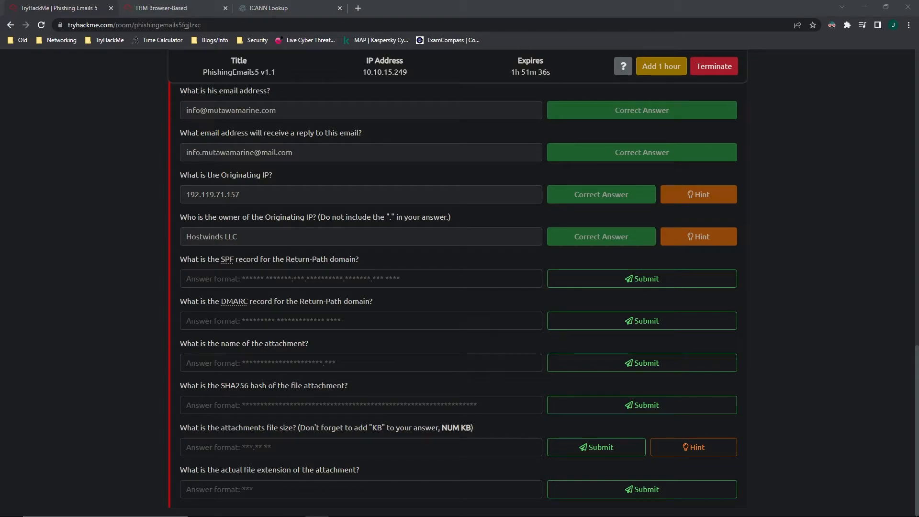
pyautogui.click(472, 8)
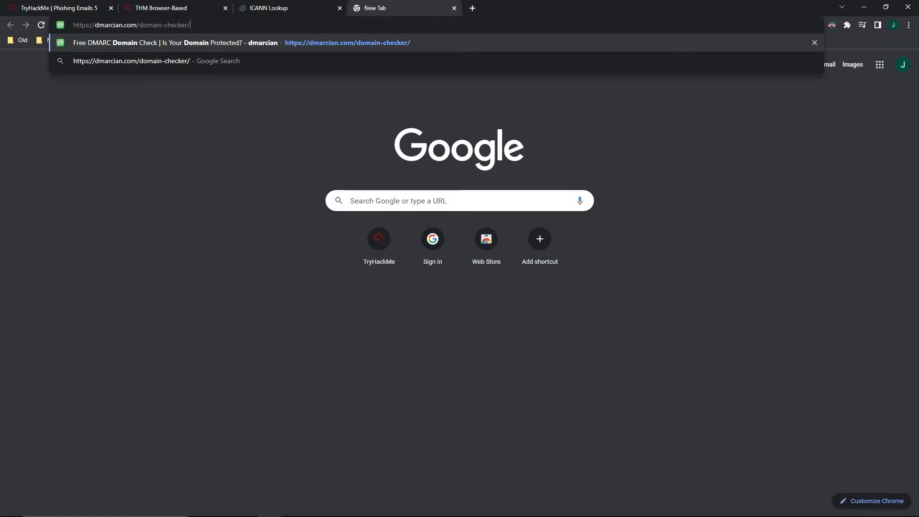
# Run dmarcian's domain check on mutawamarine.com and view its DMARC, SPF and DKIM results
pyautogui.click(55, 8)
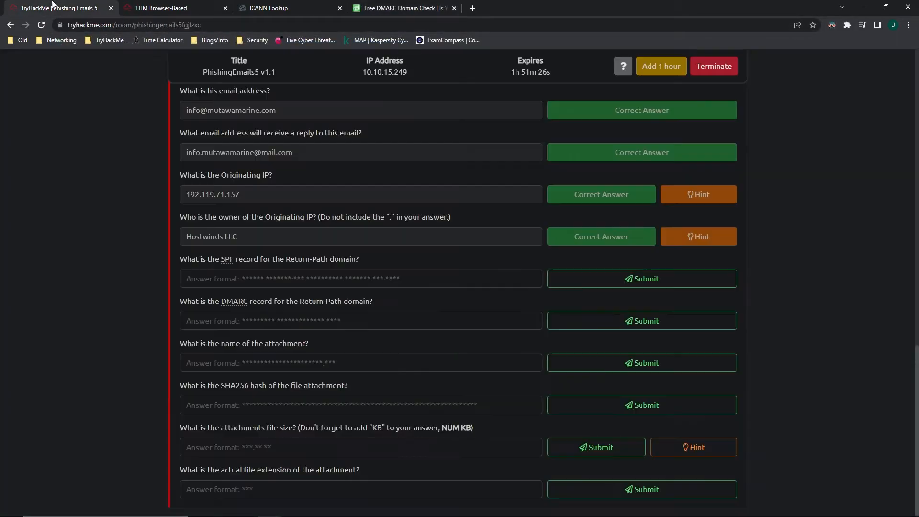
pyautogui.click(172, 8)
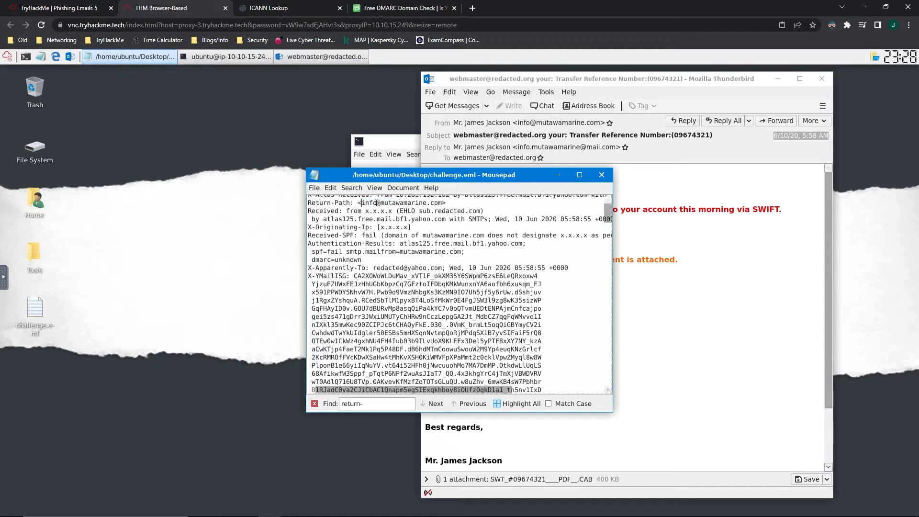
pyautogui.click(402, 7)
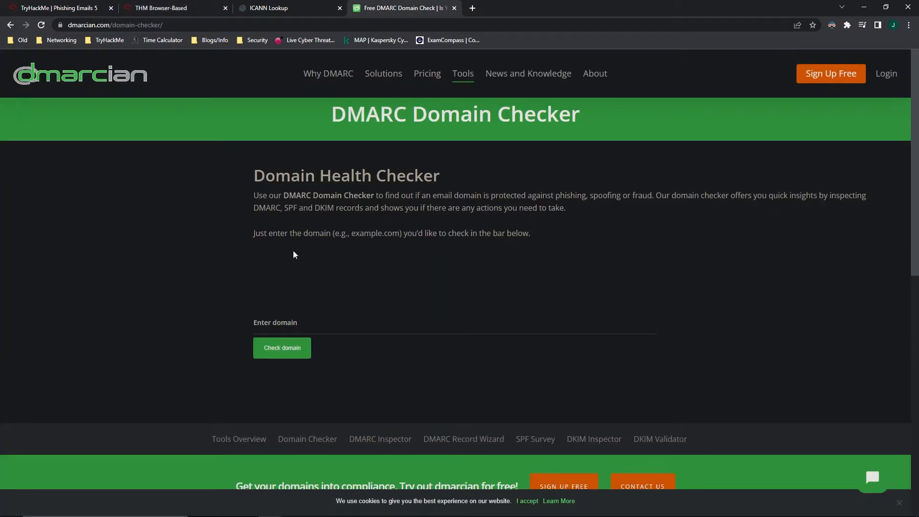
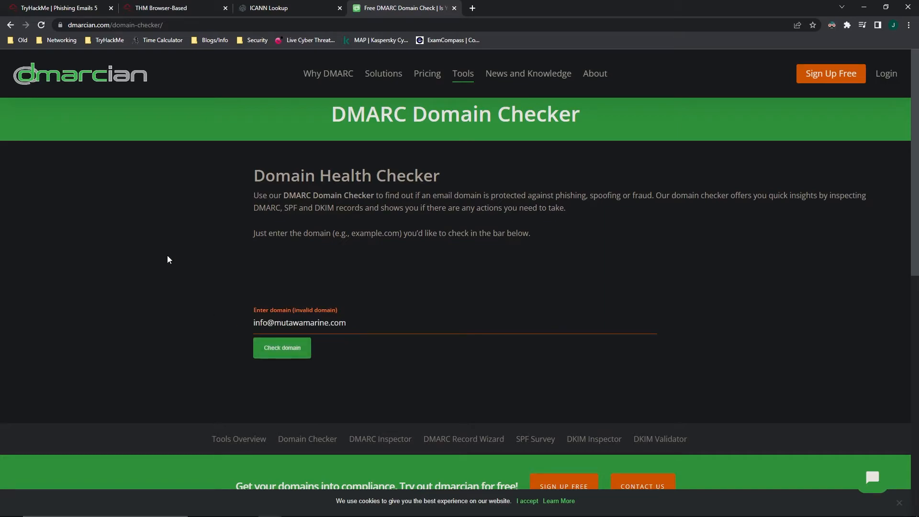
pyautogui.click(871, 478)
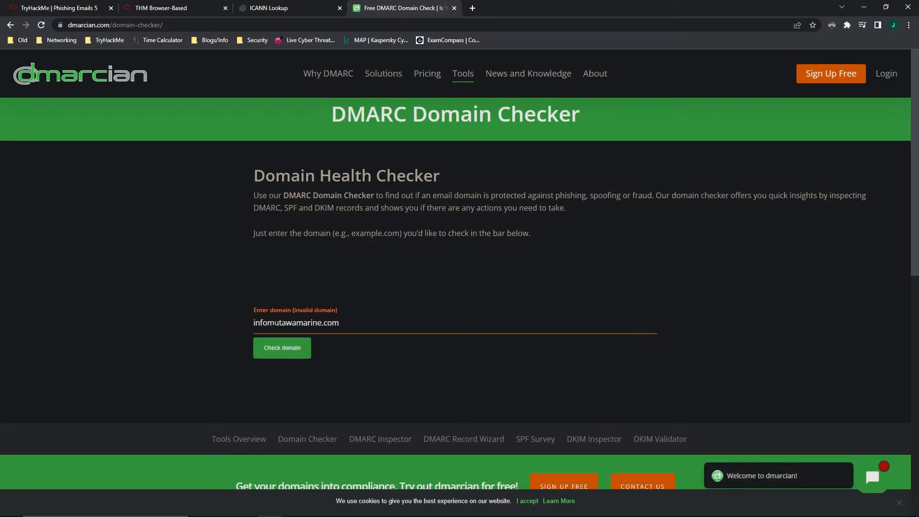
pyautogui.click(282, 348)
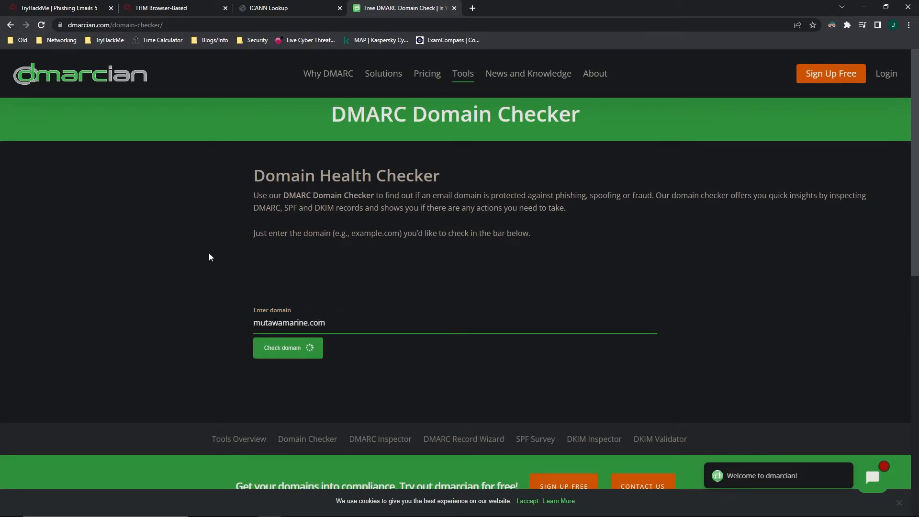
pyautogui.moveTo(206, 255)
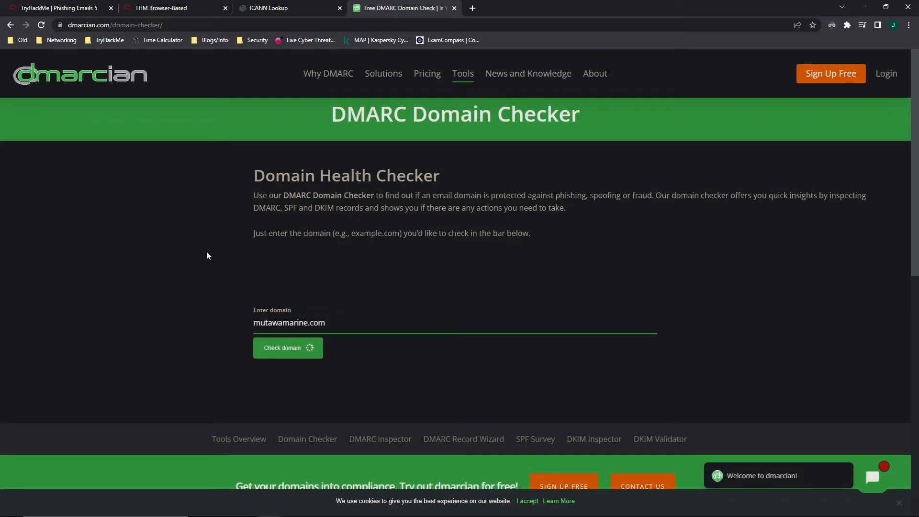
pyautogui.click(287, 347)
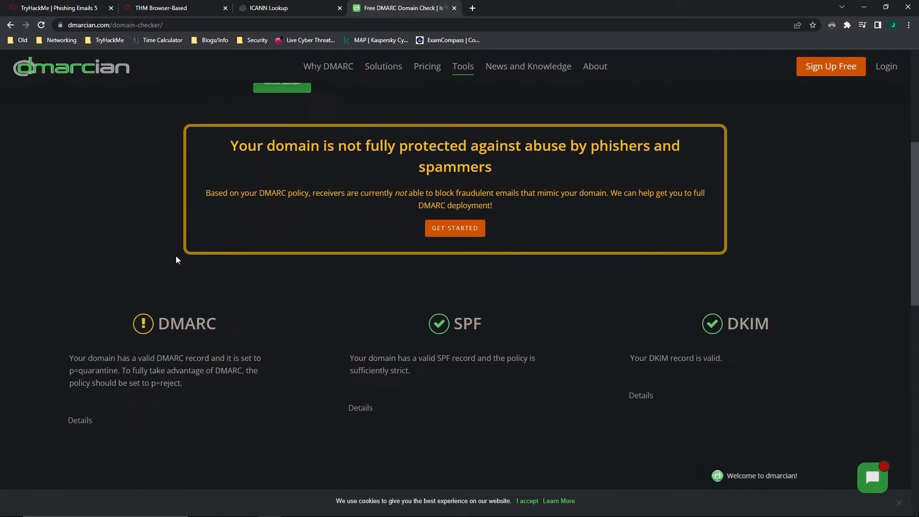
pyautogui.click(80, 419)
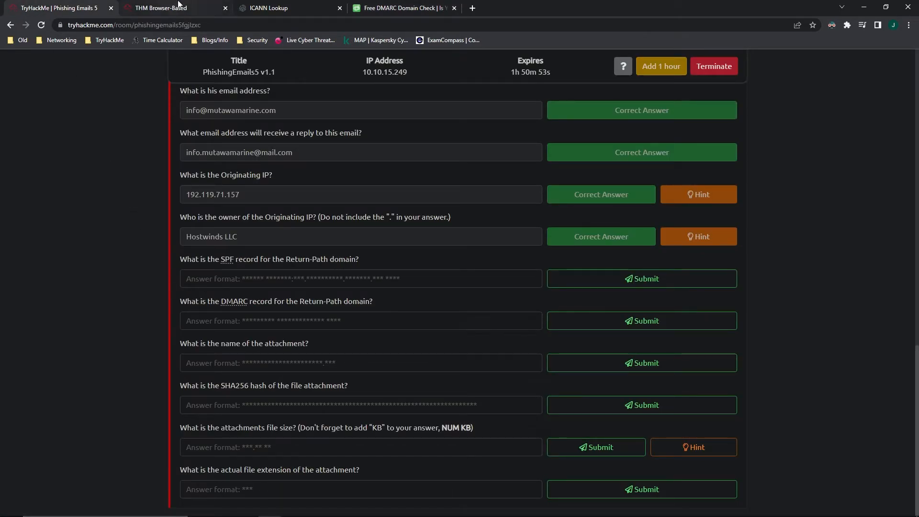
pyautogui.moveTo(371, 259)
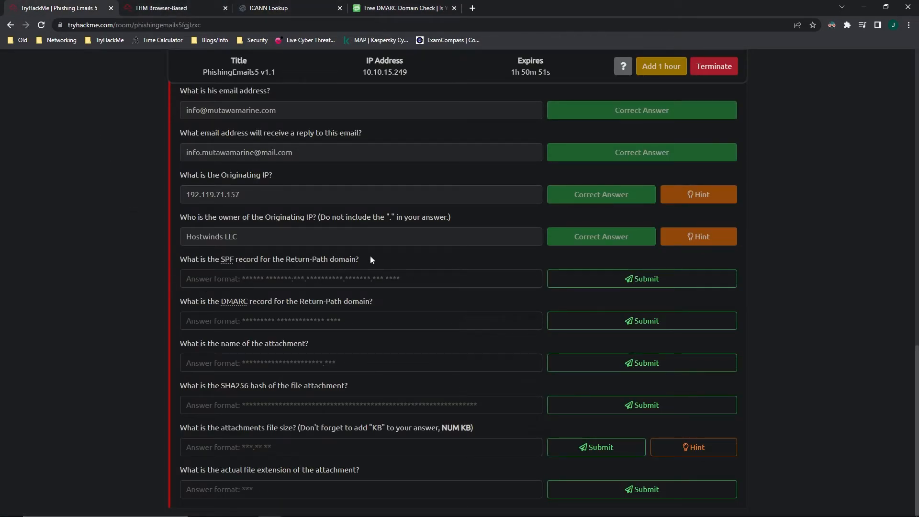
# Copy the SPF record from dmarcian's results and submit it on TryHackMe
pyautogui.click(401, 8)
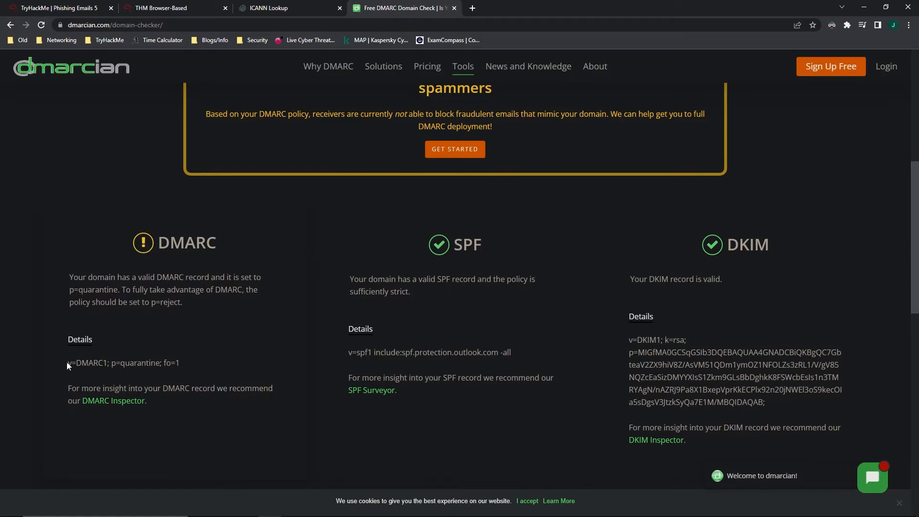
pyautogui.tripleClick(123, 363)
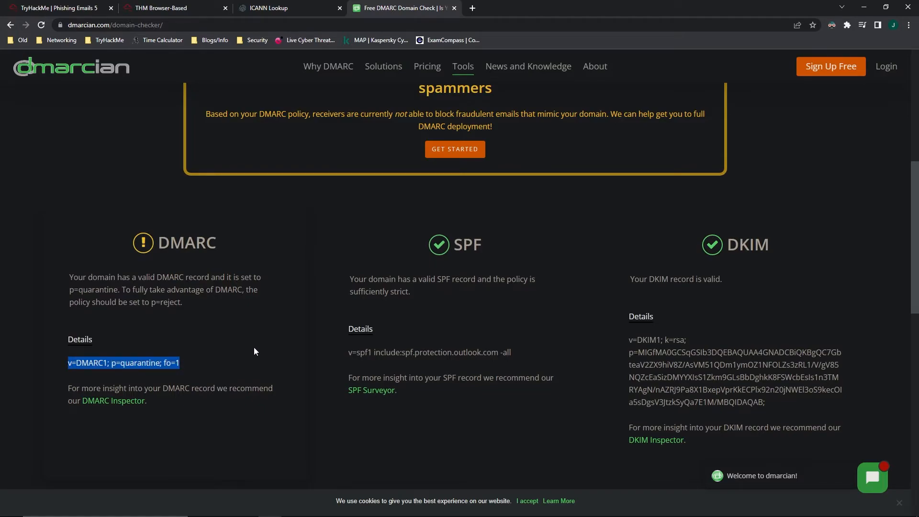
pyautogui.click(56, 7)
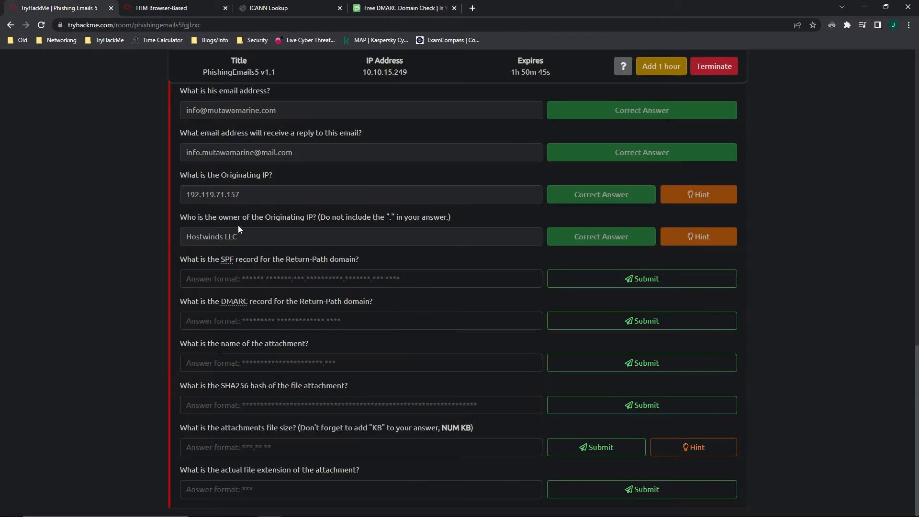
pyautogui.click(641, 278)
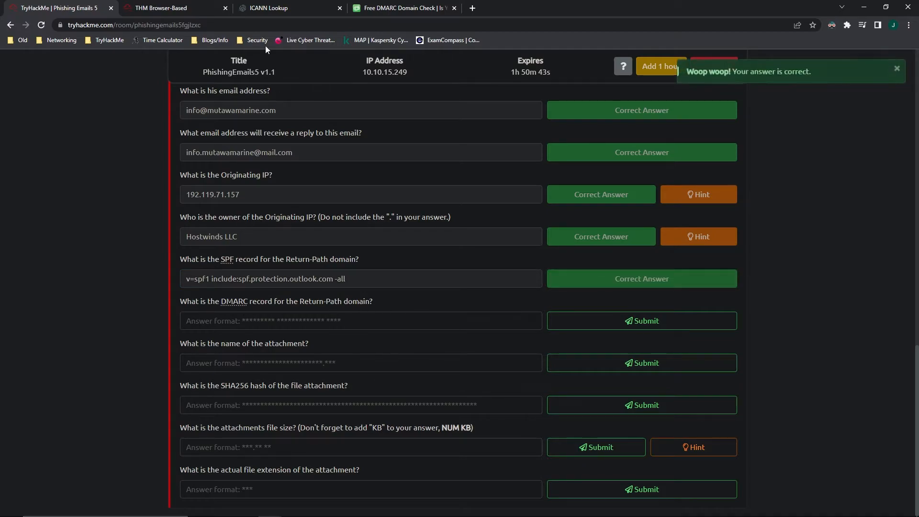
# Copy the DMARC record from dmarcian's results and submit it on TryHackMe
pyautogui.click(399, 8)
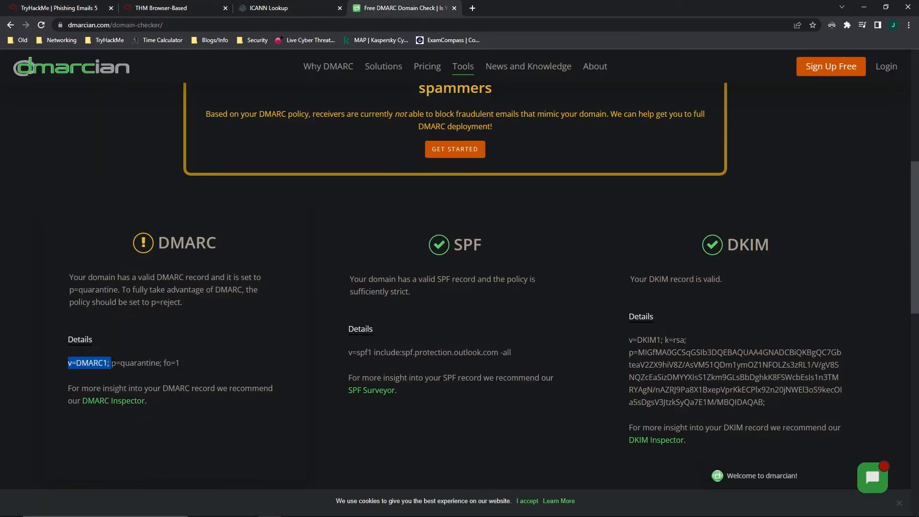
pyautogui.click(55, 8)
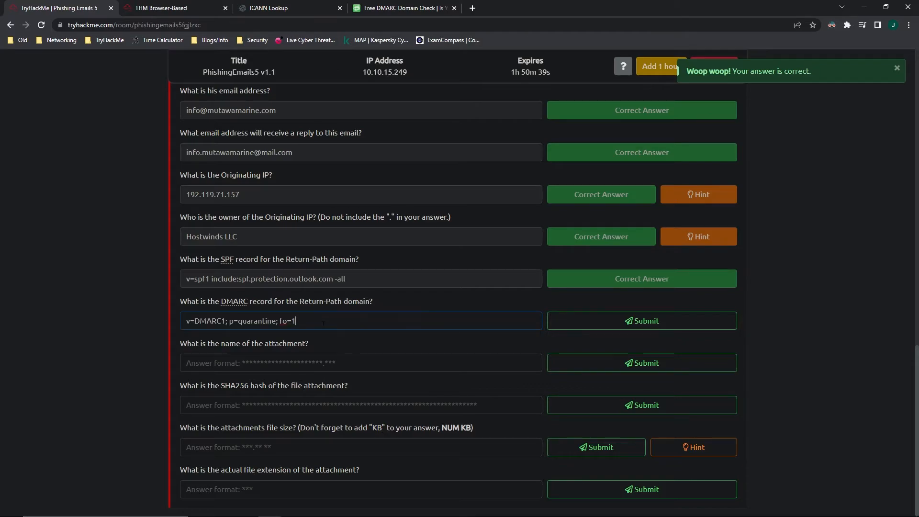
pyautogui.click(641, 320)
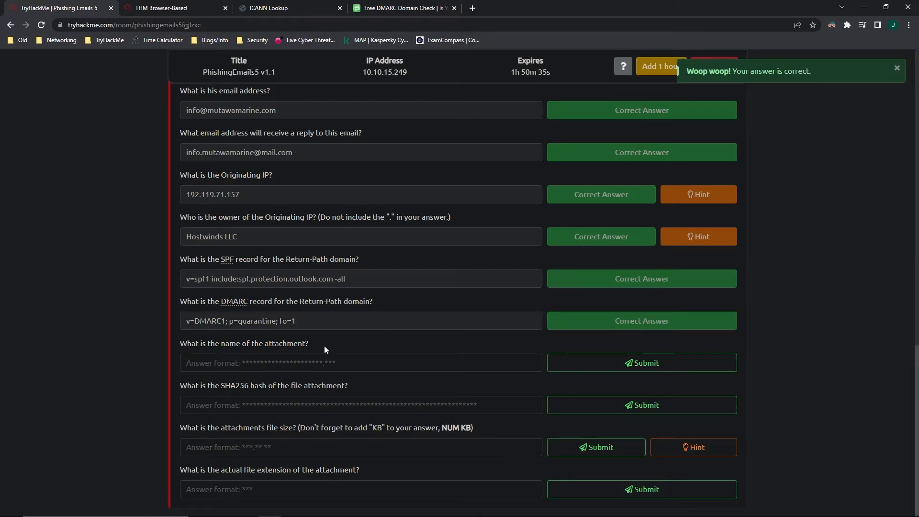
pyautogui.click(174, 8)
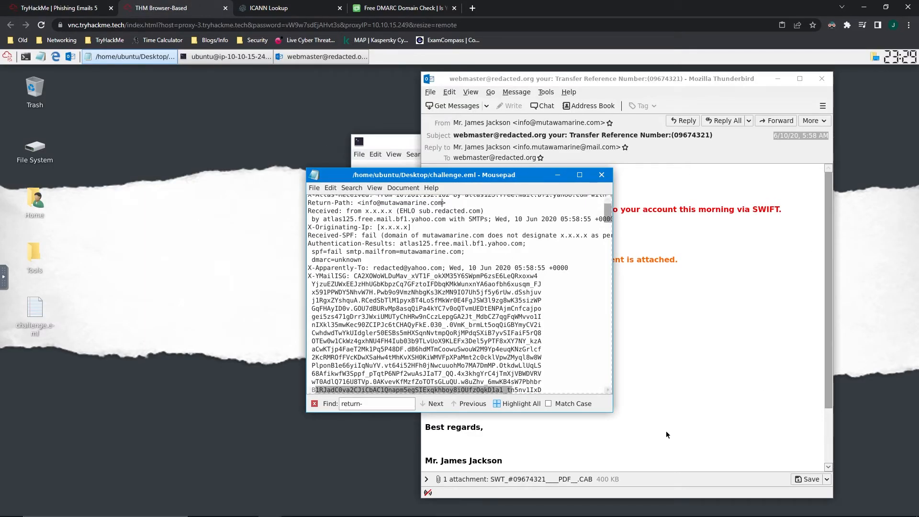
# Save the email's .CAB attachment from Thunderbird to the Desktop
pyautogui.doubleClick(539, 478)
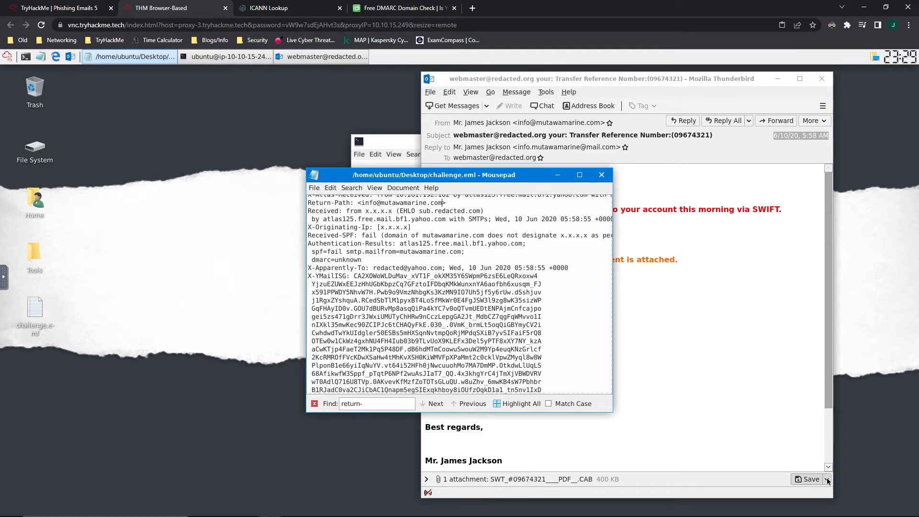
pyautogui.click(826, 479)
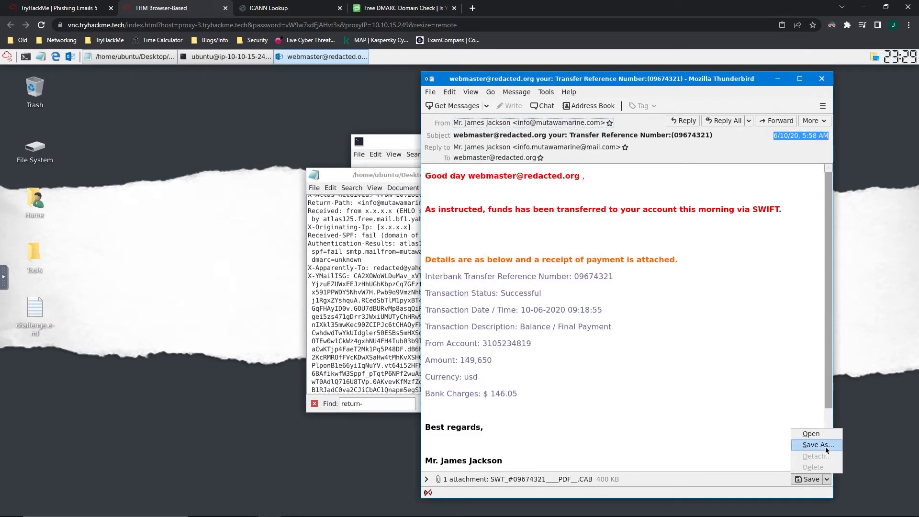
pyautogui.click(815, 444)
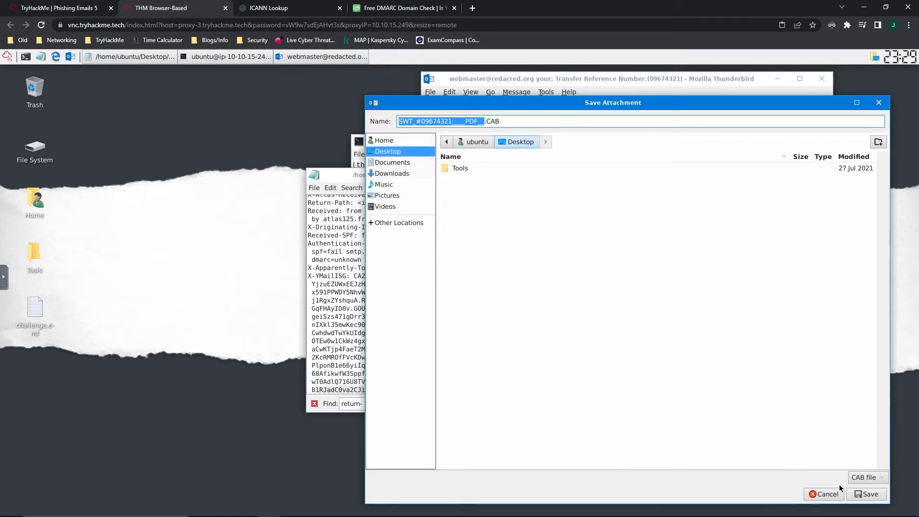
pyautogui.click(822, 493)
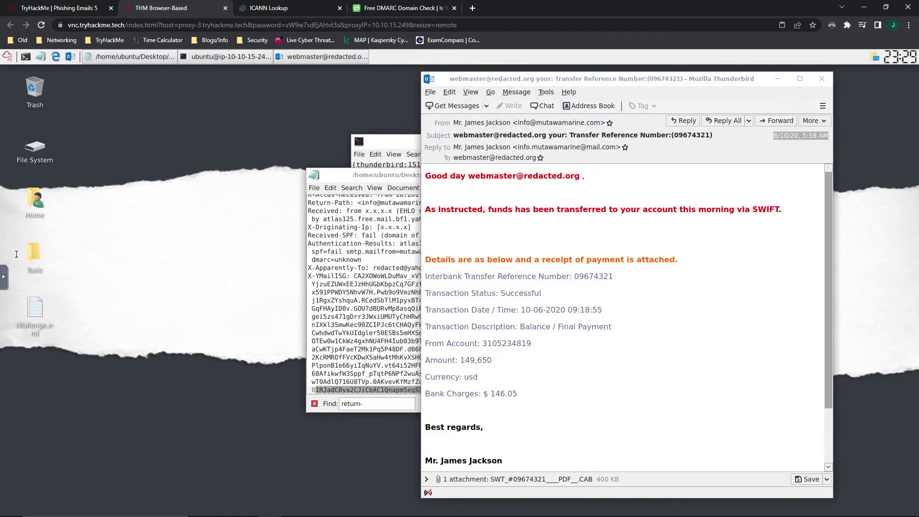
# Submit the attachment name SWT_#09674321____PDF__.CAB, taken from its Properties
pyautogui.rightClick(34, 357)
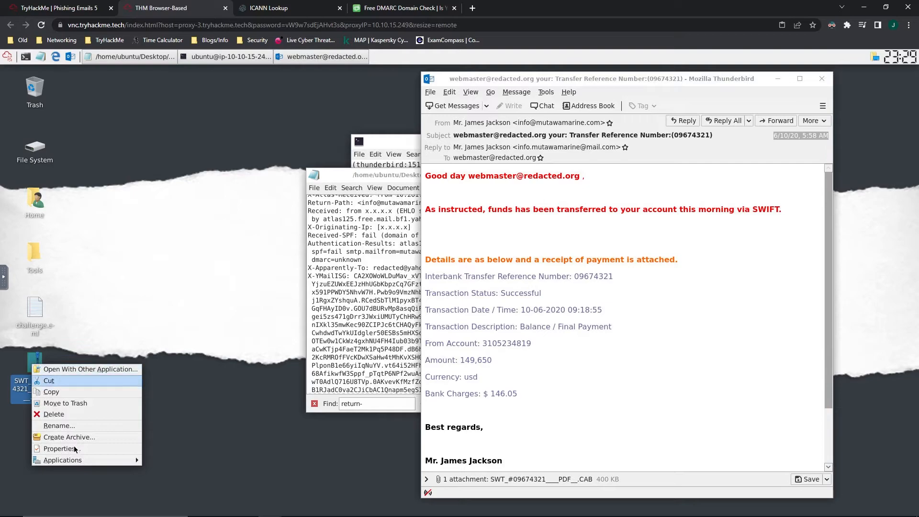
pyautogui.click(58, 448)
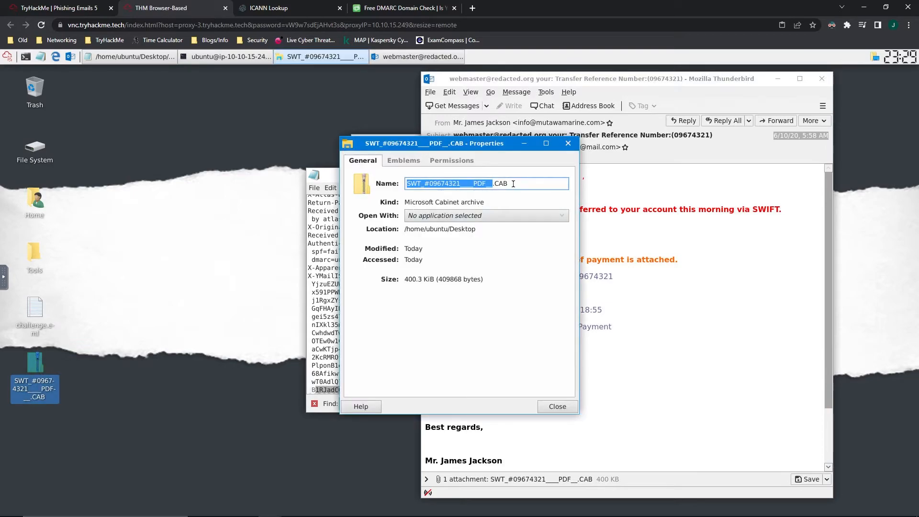
pyautogui.click(55, 8)
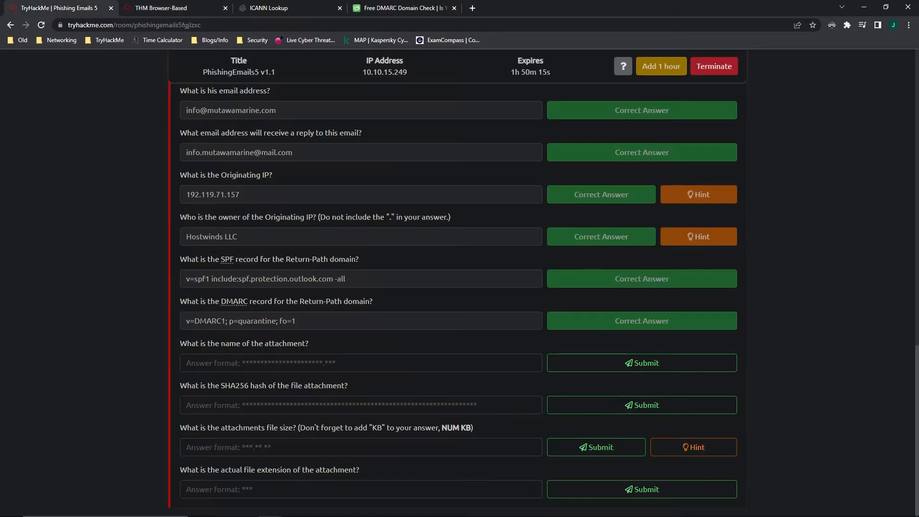
pyautogui.click(641, 362)
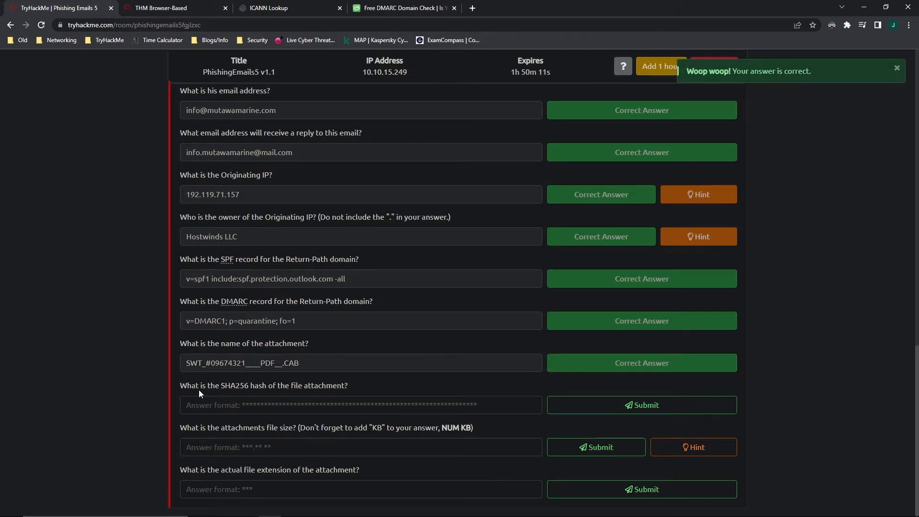
pyautogui.moveTo(245, 394)
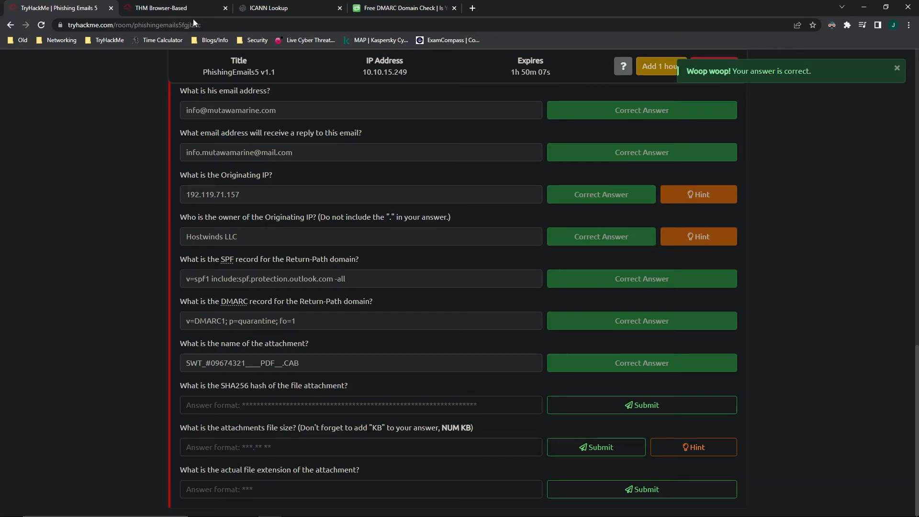
# Run sha256sum on the .CAB attachment in a Desktop terminal
pyautogui.click(160, 8)
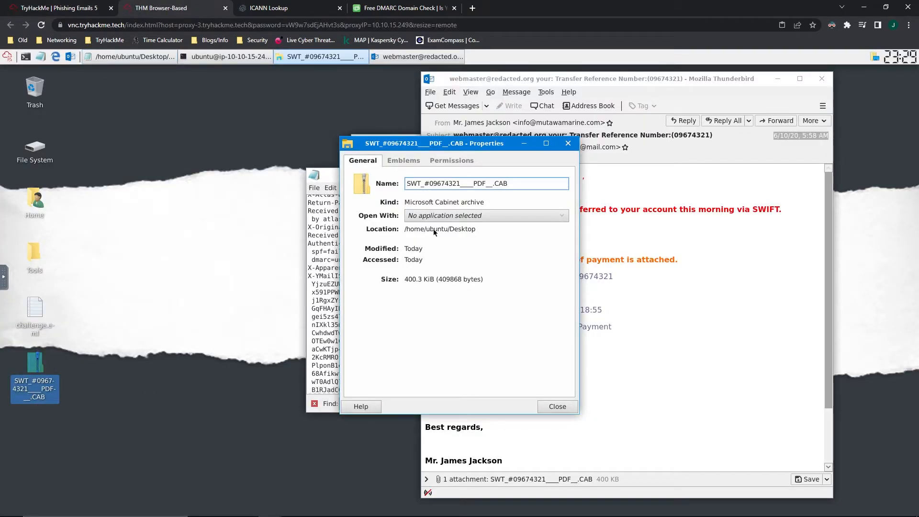
pyautogui.click(556, 406)
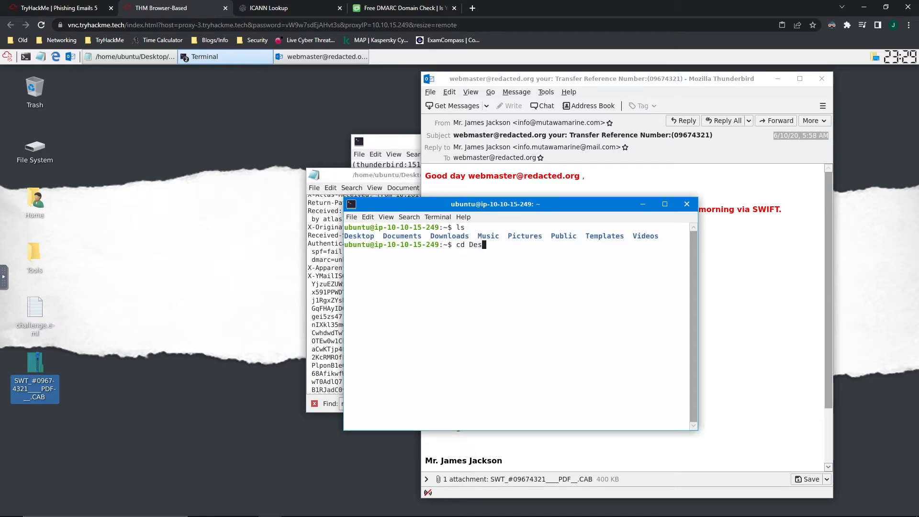
pyautogui.press('Return')
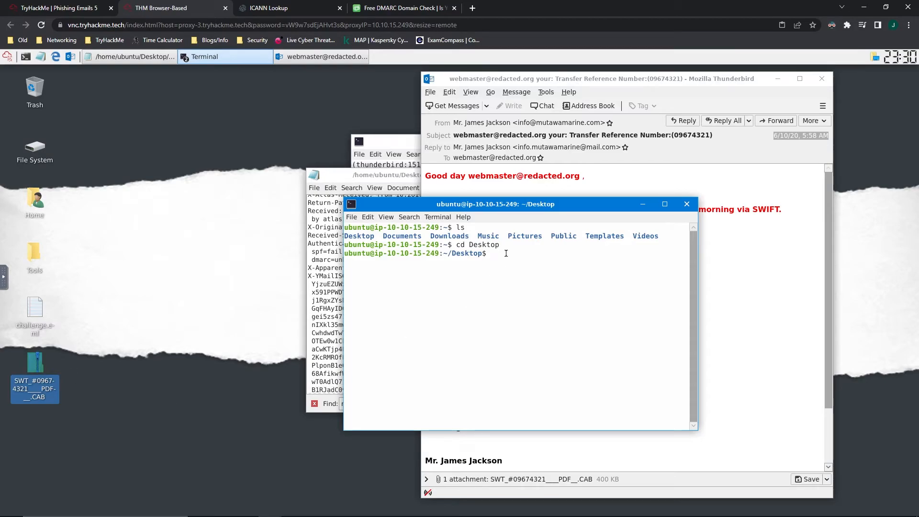
pyautogui.write('sha')
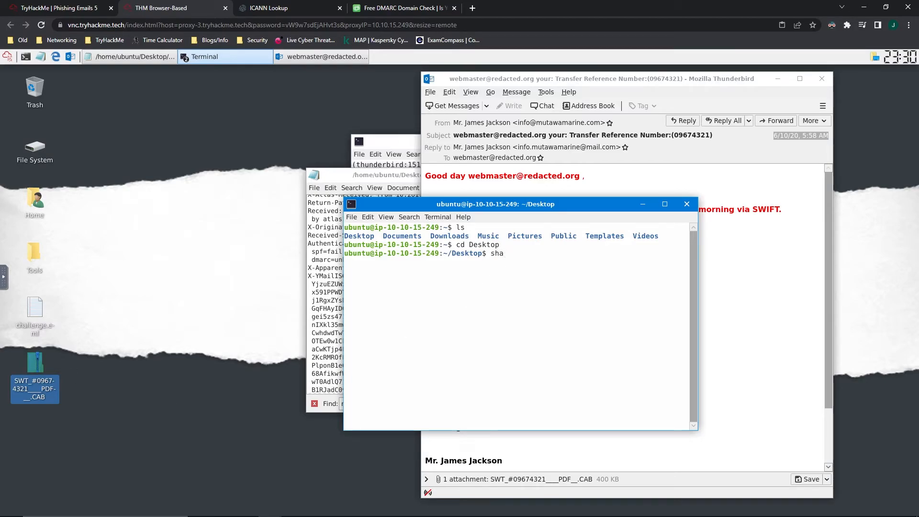
pyautogui.write('256sum')
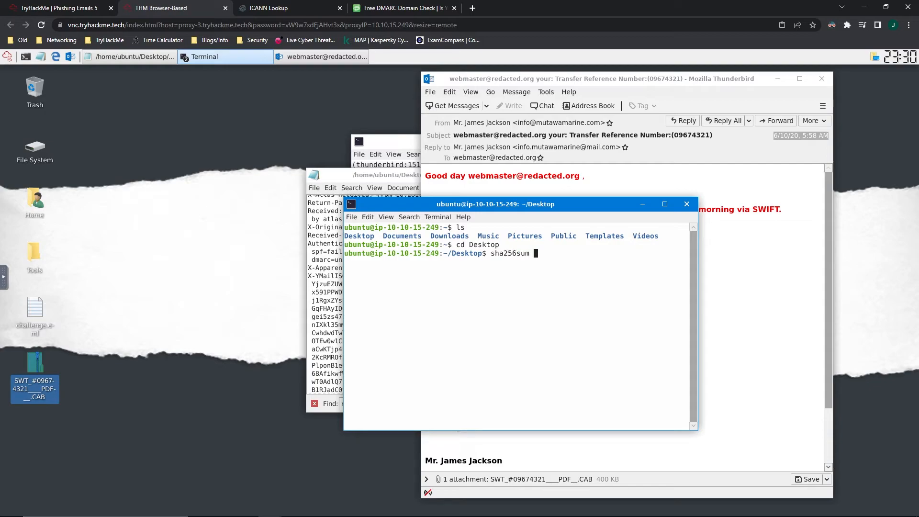
pyautogui.rightClick(534, 254)
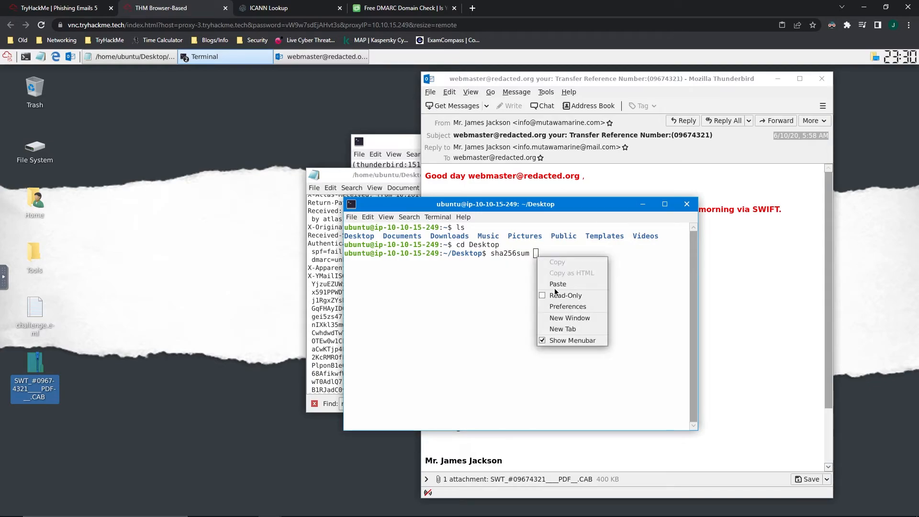
pyautogui.click(556, 284)
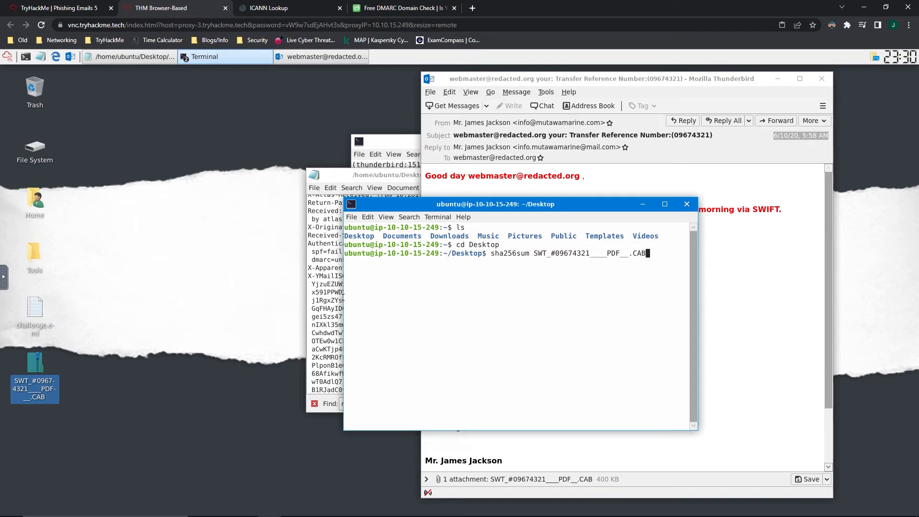
pyautogui.press('Return')
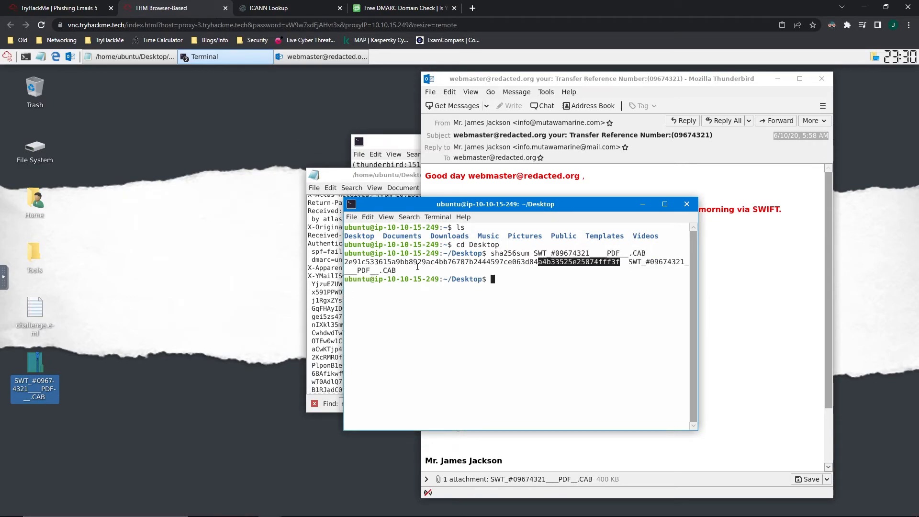
# Copy the computed SHA256 hash and submit it as the hash answer
pyautogui.press('ctrl+c')
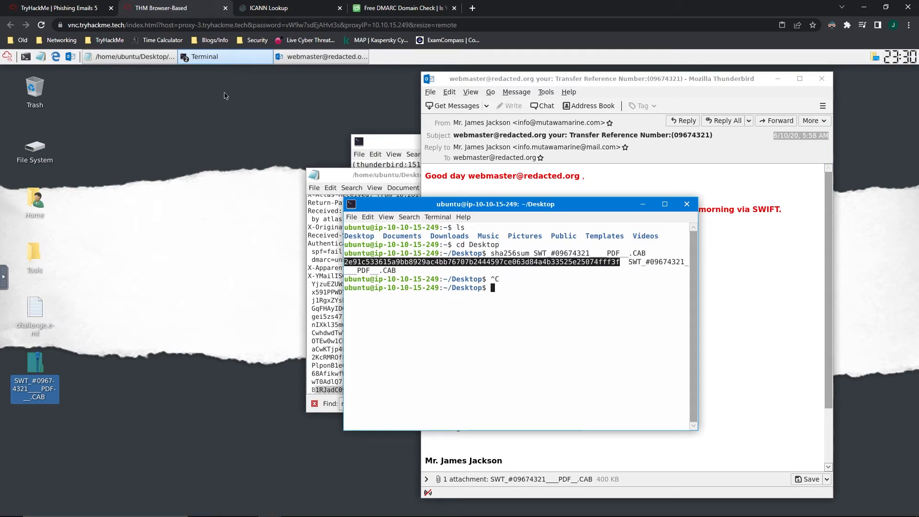
pyautogui.rightClick(480, 278)
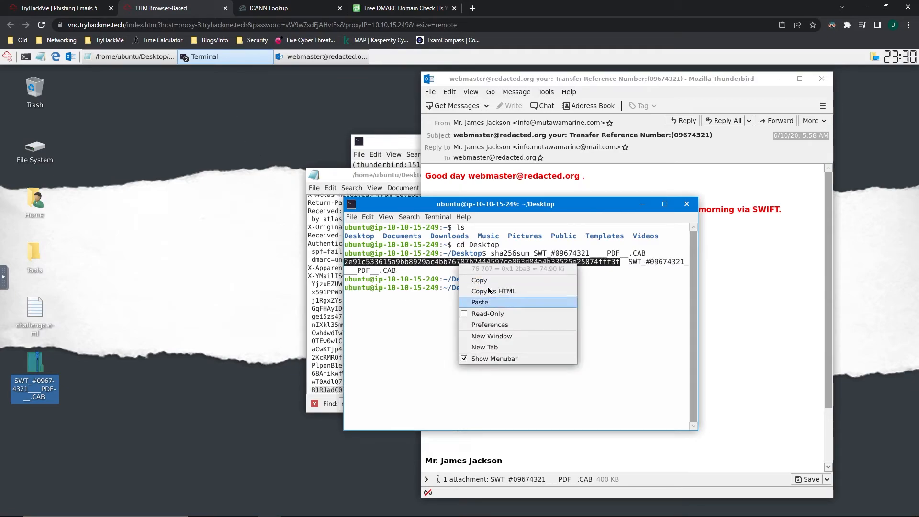
pyautogui.click(56, 8)
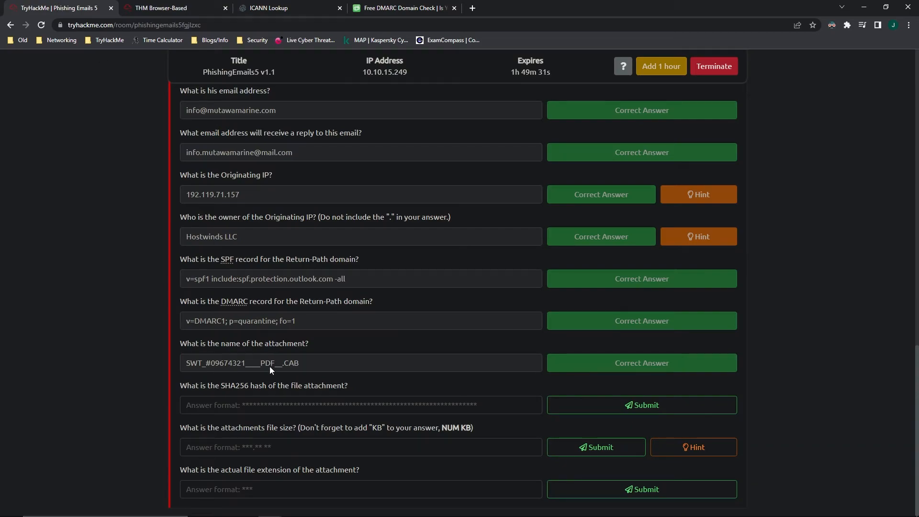
pyautogui.click(641, 404)
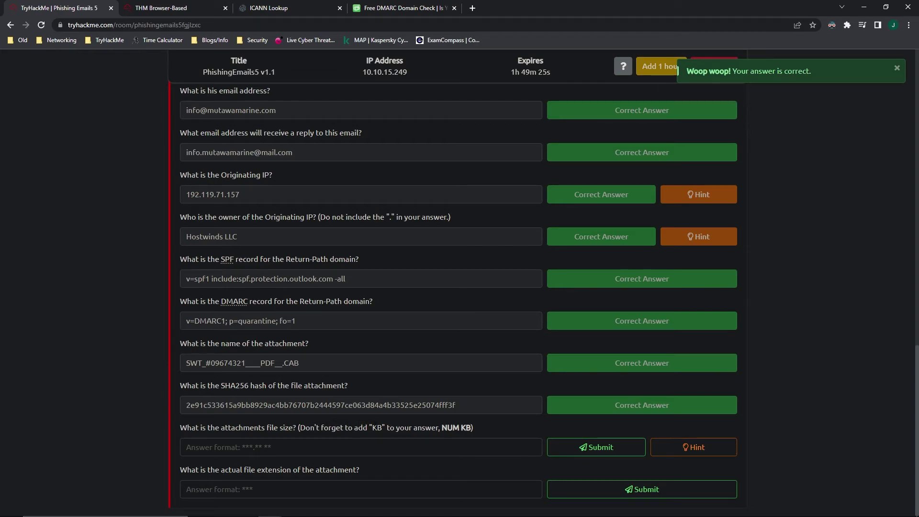
pyautogui.click(159, 8)
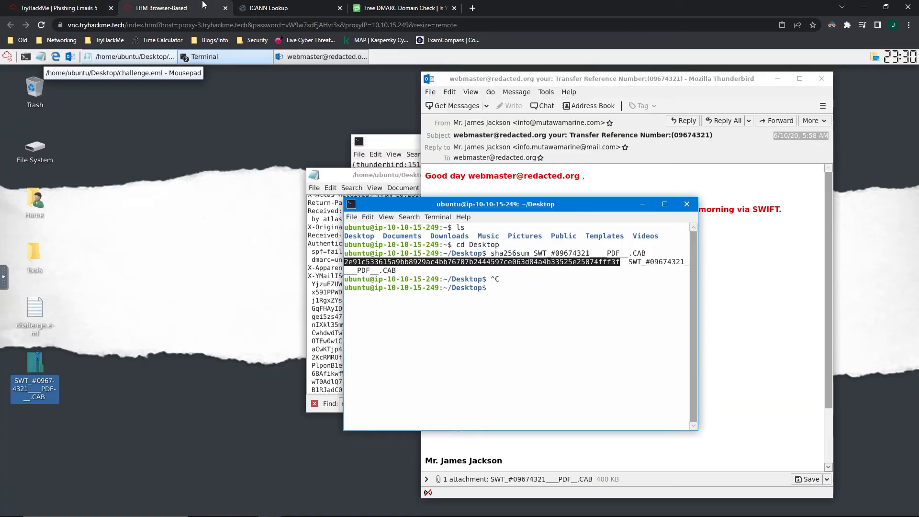
# Read the .CAB file's 400.3 KiB size in its Properties, then close the dialog
pyautogui.rightClick(34, 363)
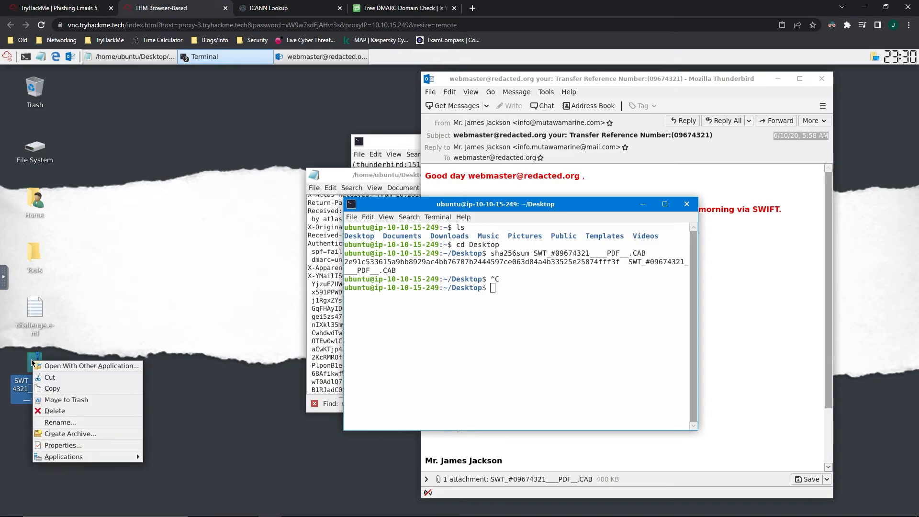
pyautogui.click(62, 444)
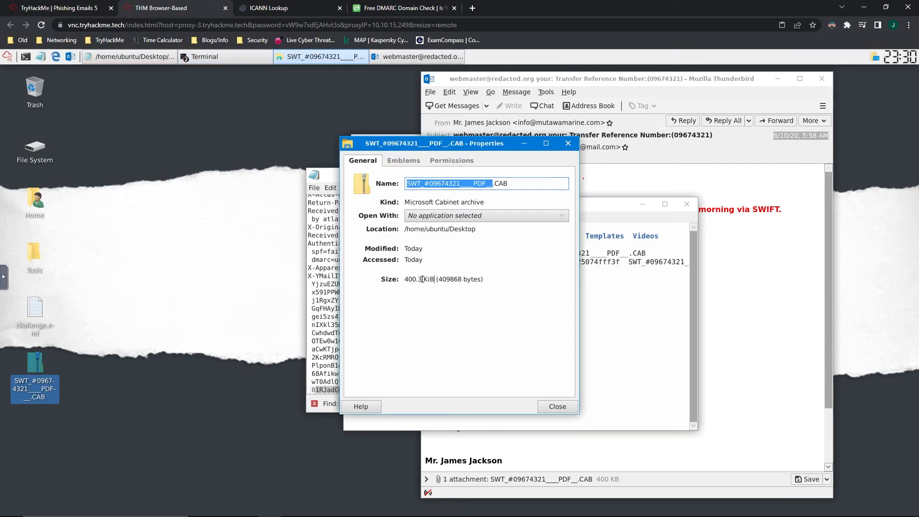
pyautogui.doubleClick(418, 279)
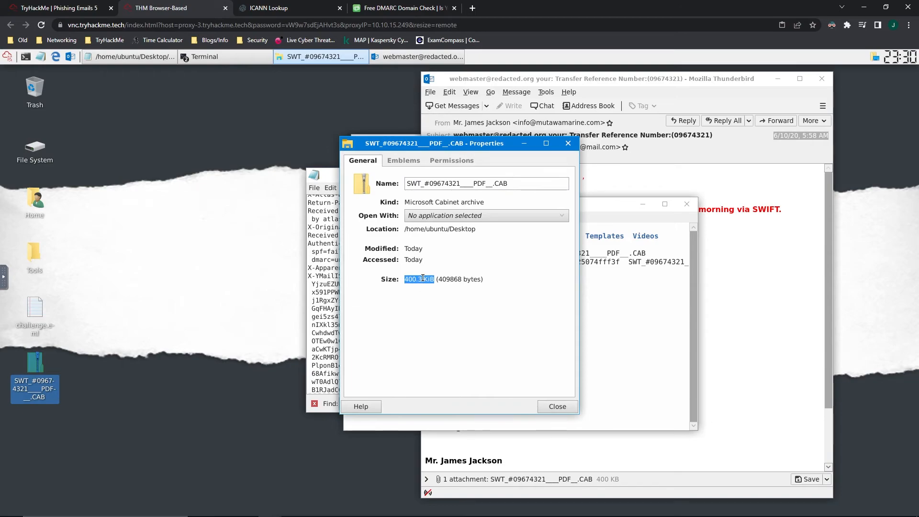
pyautogui.click(55, 7)
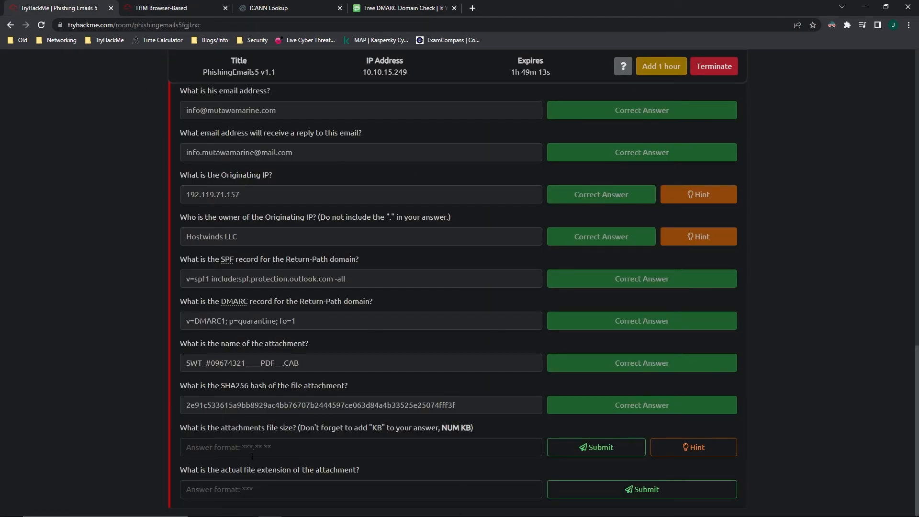
pyautogui.moveTo(195, 141)
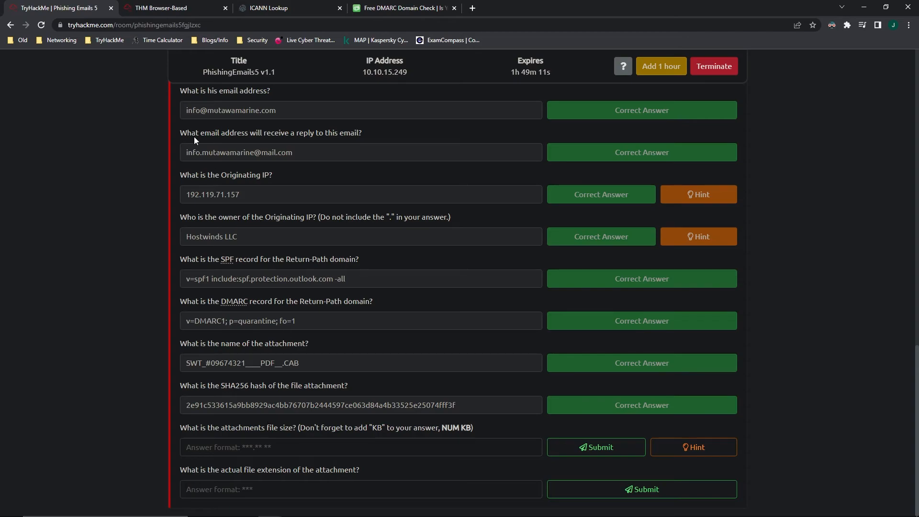
pyautogui.click(172, 8)
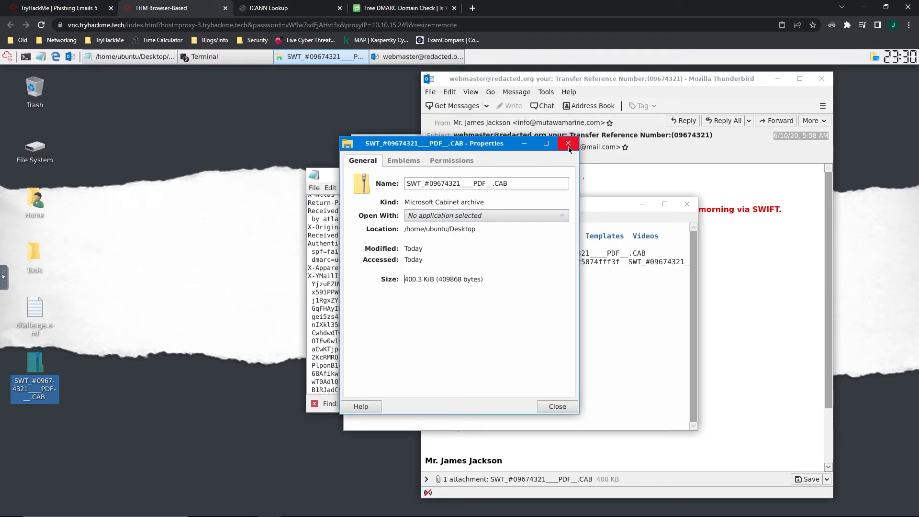
pyautogui.click(567, 144)
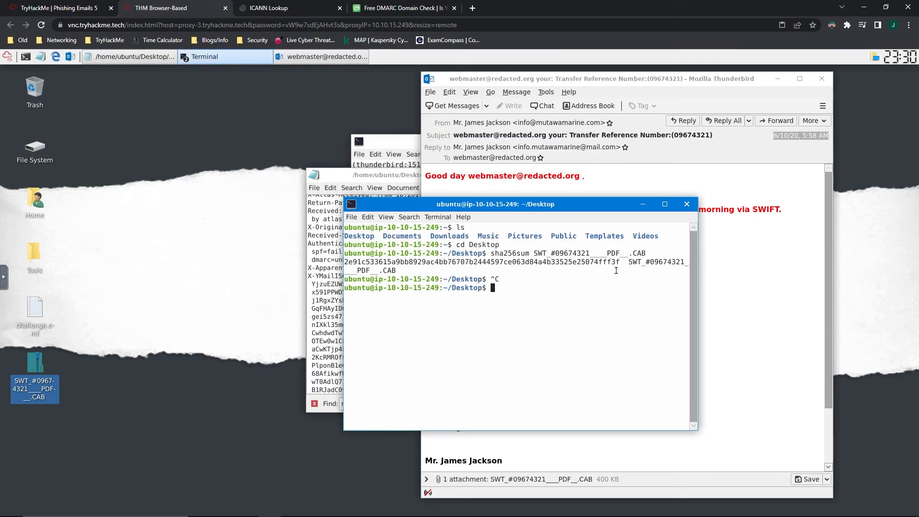
pyautogui.click(585, 8)
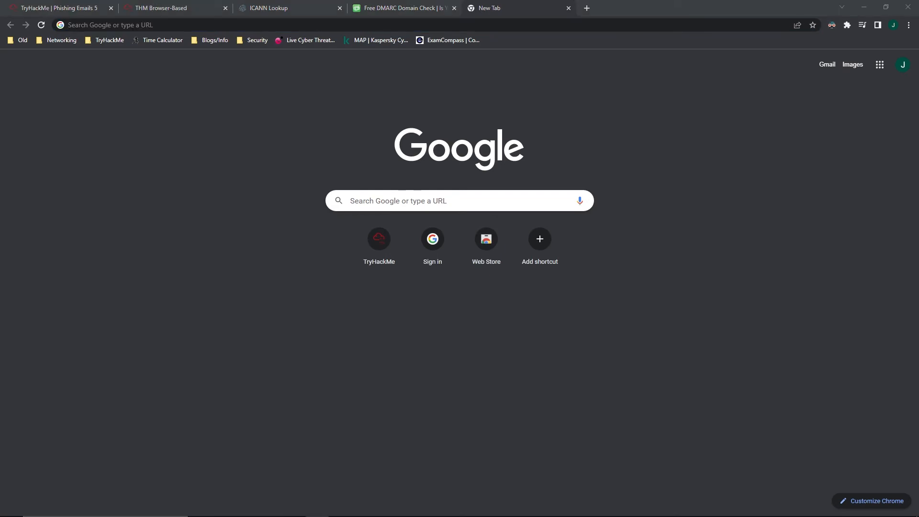
# Search the attachment's SHA256 hash on VirusTotal and submit its 400.26 KB size
pyautogui.write('virustotal.com/gui/home/upload')
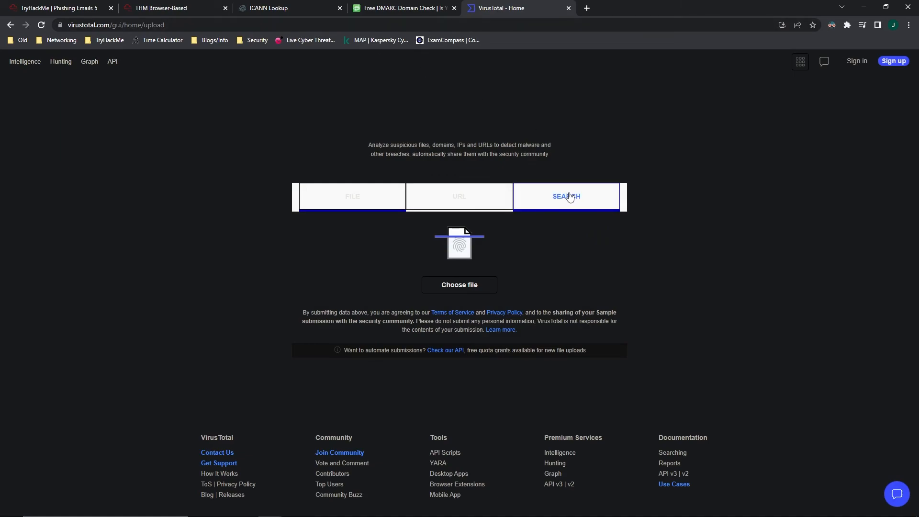
pyautogui.click(59, 8)
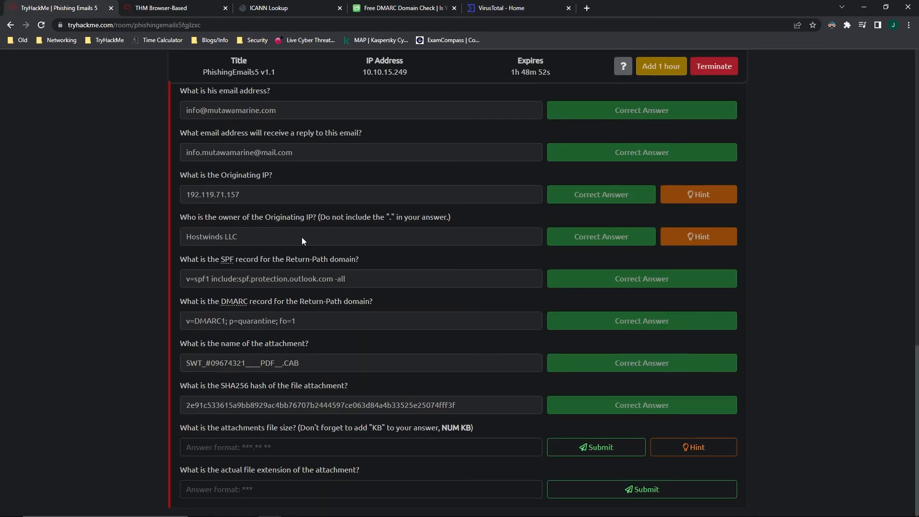
pyautogui.click(517, 7)
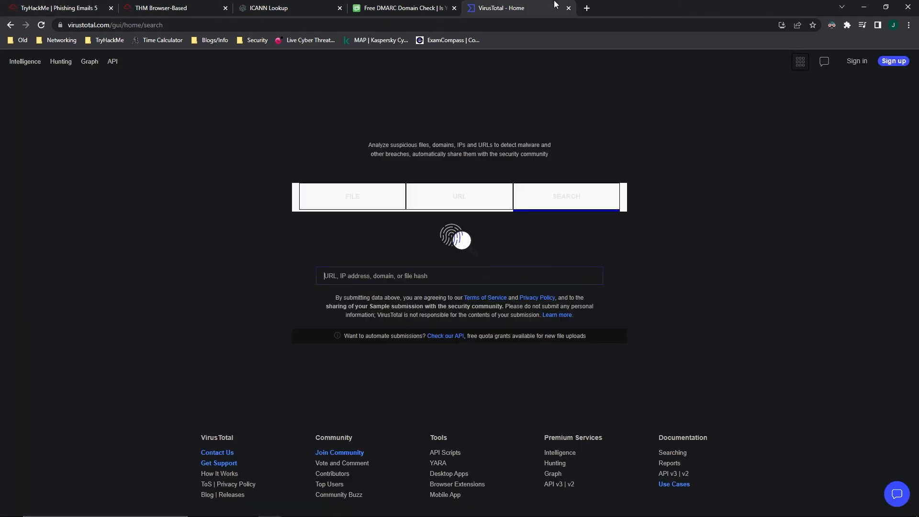
pyautogui.write('2e91c533615a9bb8929ac4bb76707b2444597ce063d84a4b33525e25074fff3f')
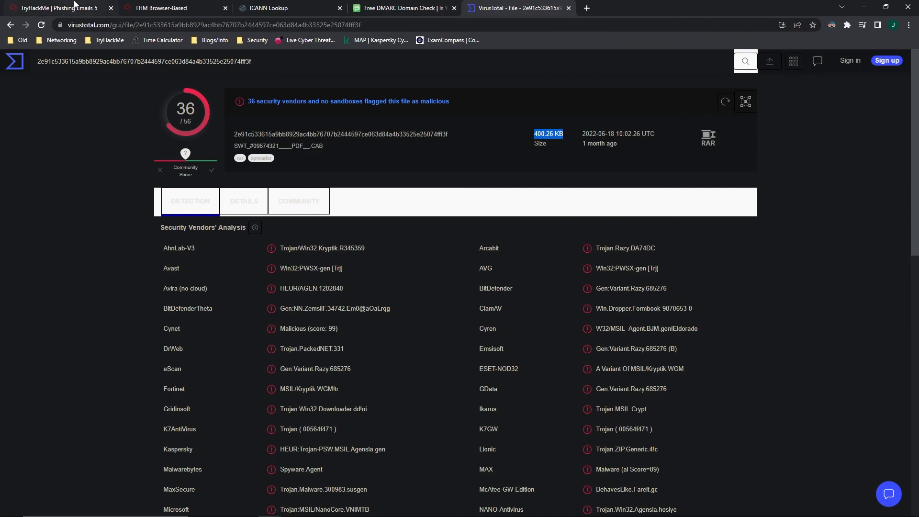
pyautogui.click(55, 7)
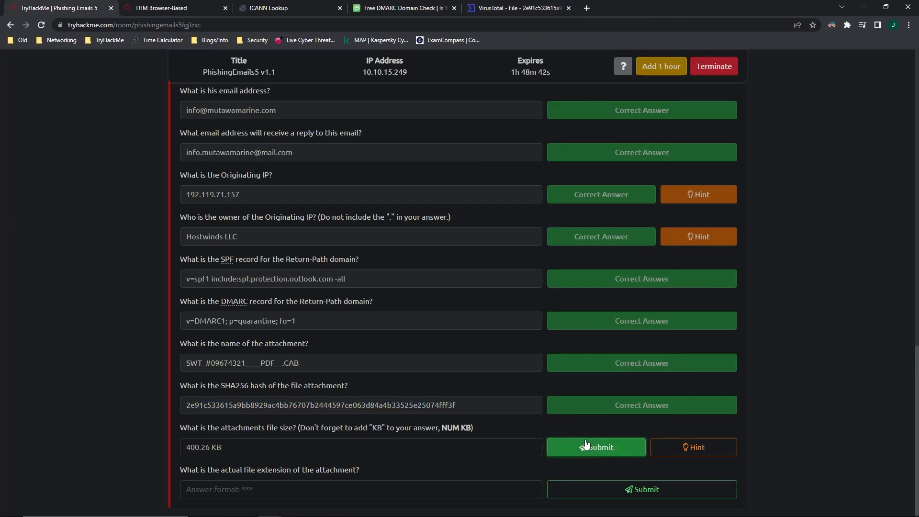
pyautogui.click(596, 446)
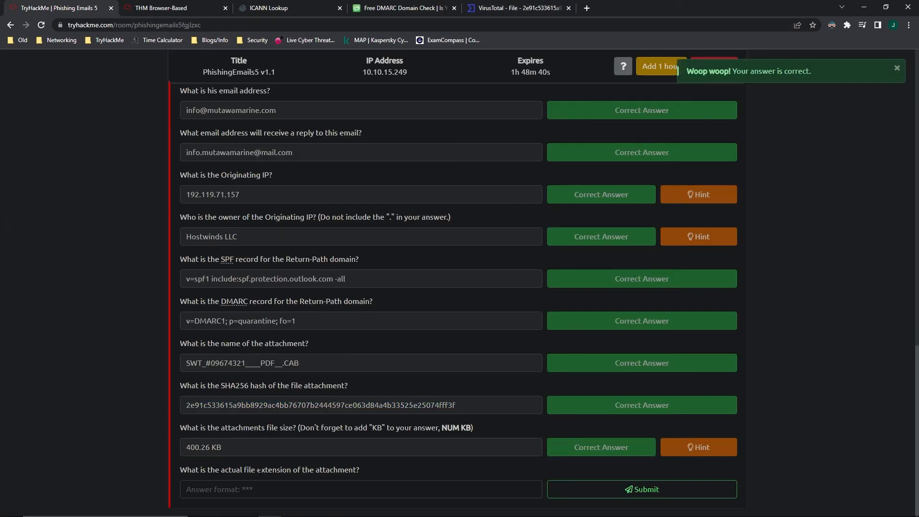
pyautogui.click(515, 8)
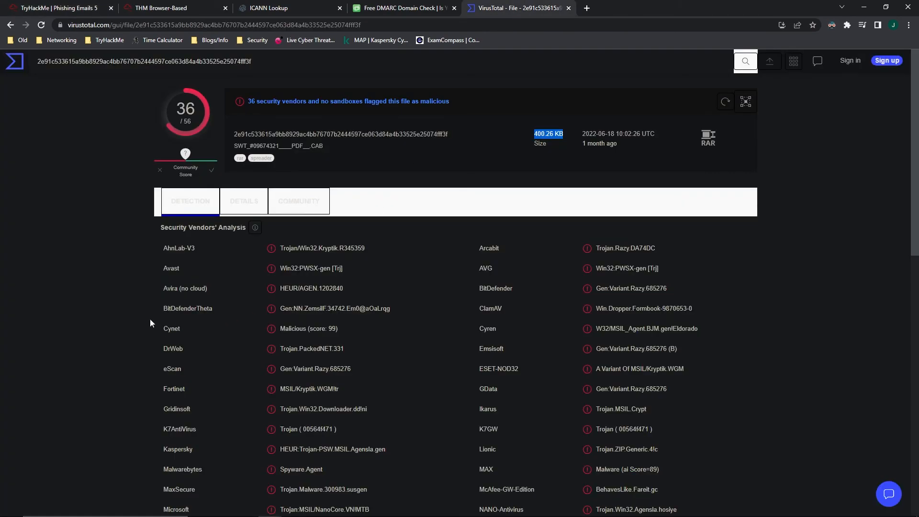
# Read File type RAR in VirusTotal's Details and submit RAR as the true extension
pyautogui.click(243, 200)
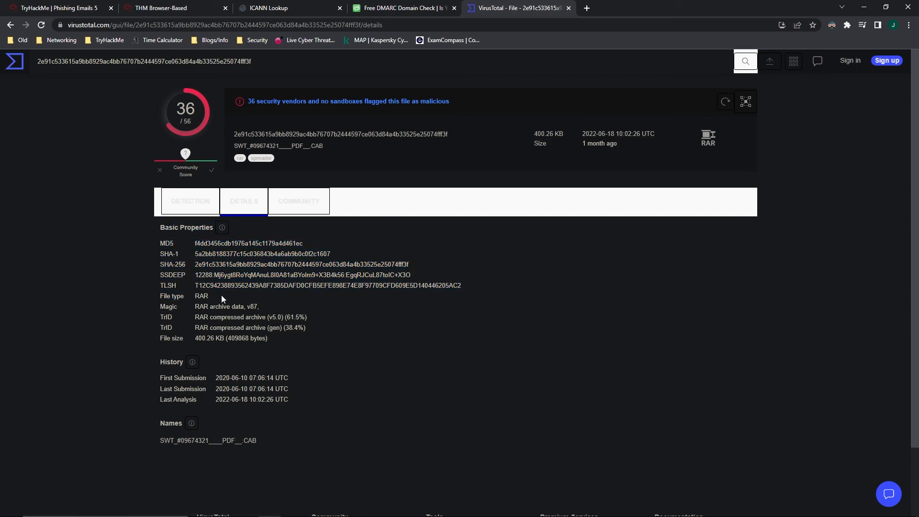
pyautogui.moveTo(27, 5)
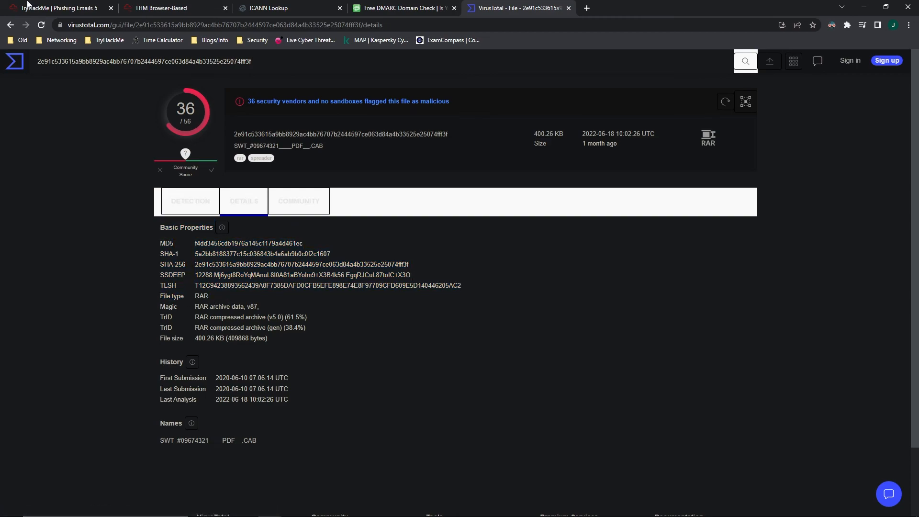
pyautogui.click(56, 7)
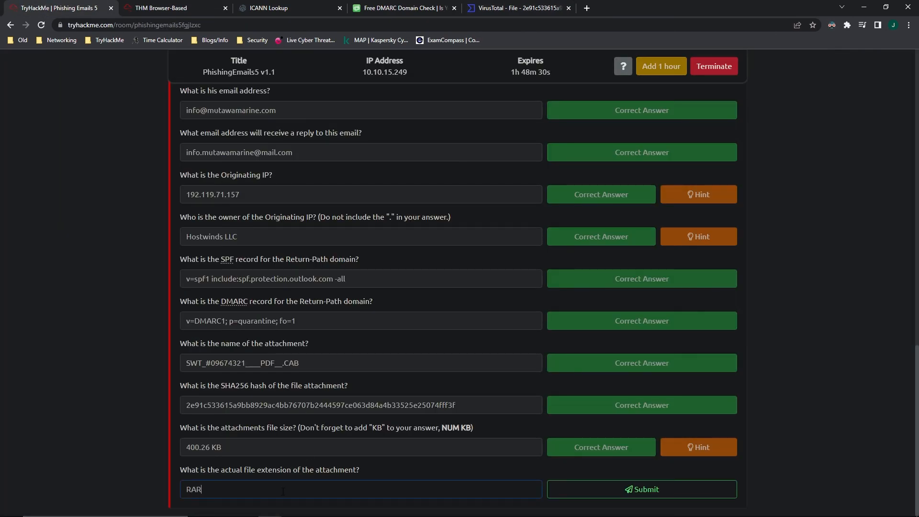
pyautogui.click(641, 489)
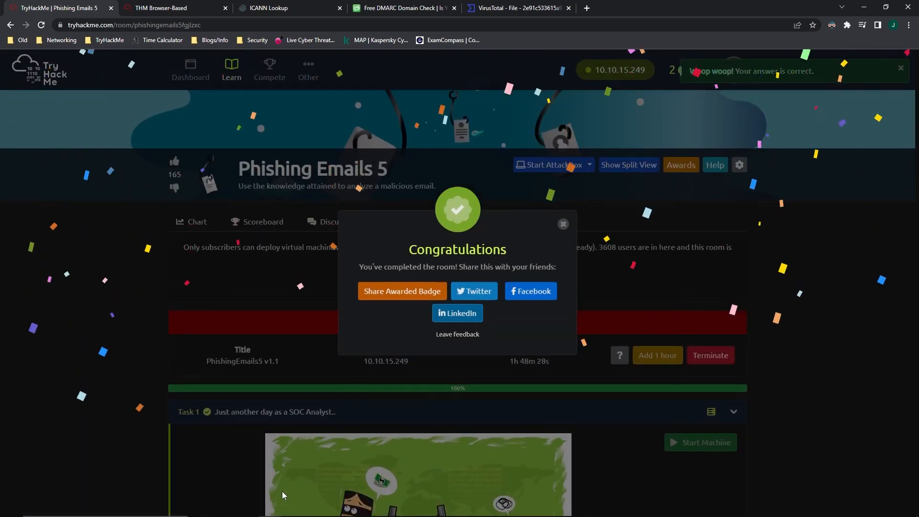